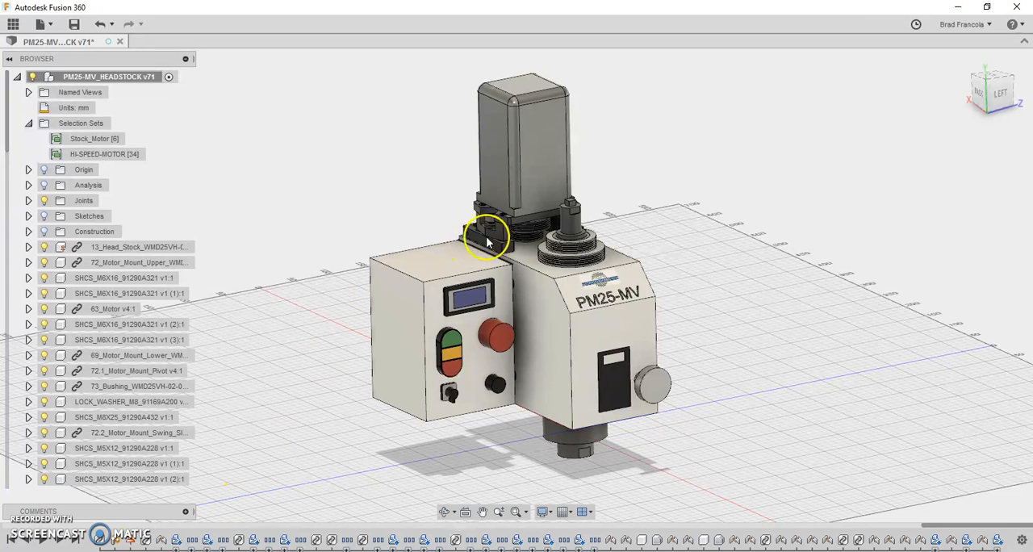
{"action": "mouse_move", "coordinate": [601, 401]}
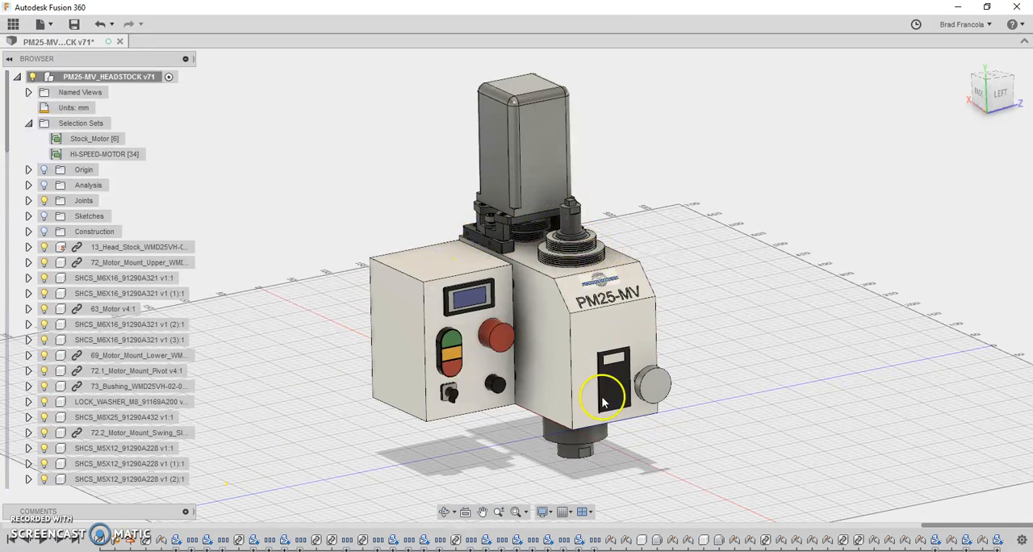
{"action": "mouse_move", "coordinate": [519, 162]}
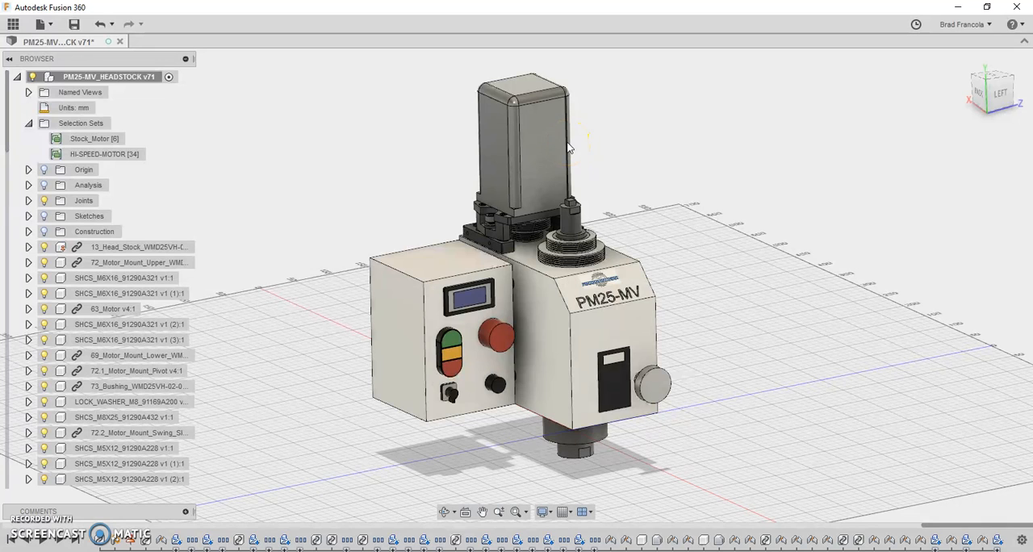
{"action": "mouse_move", "coordinate": [532, 113]}
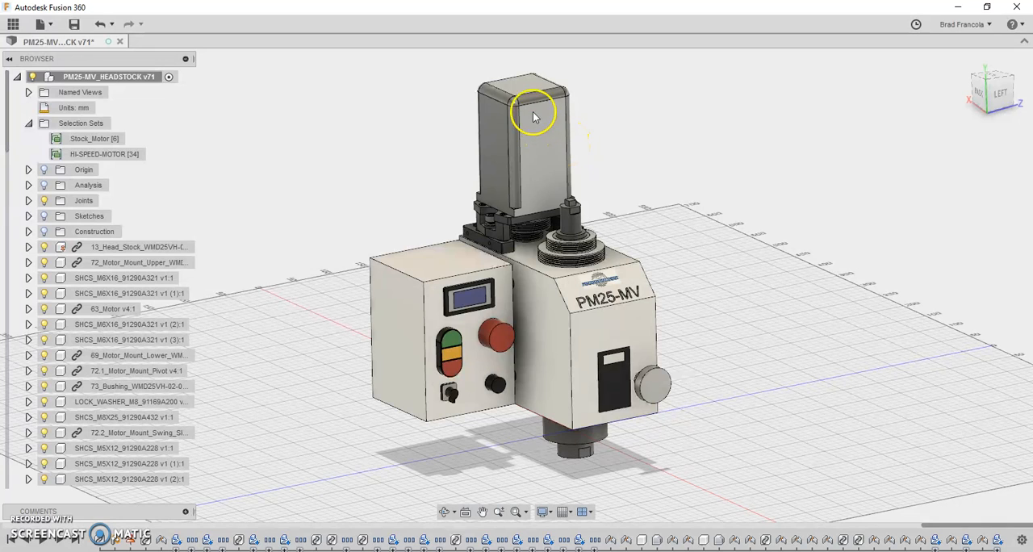
{"action": "mouse_move", "coordinate": [527, 169]}
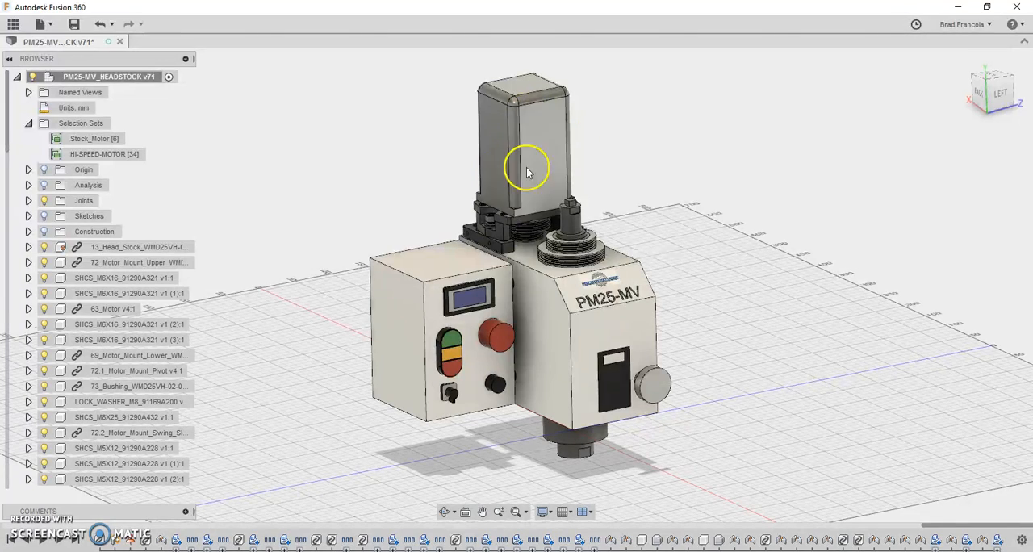
{"action": "mouse_move", "coordinate": [533, 153]}
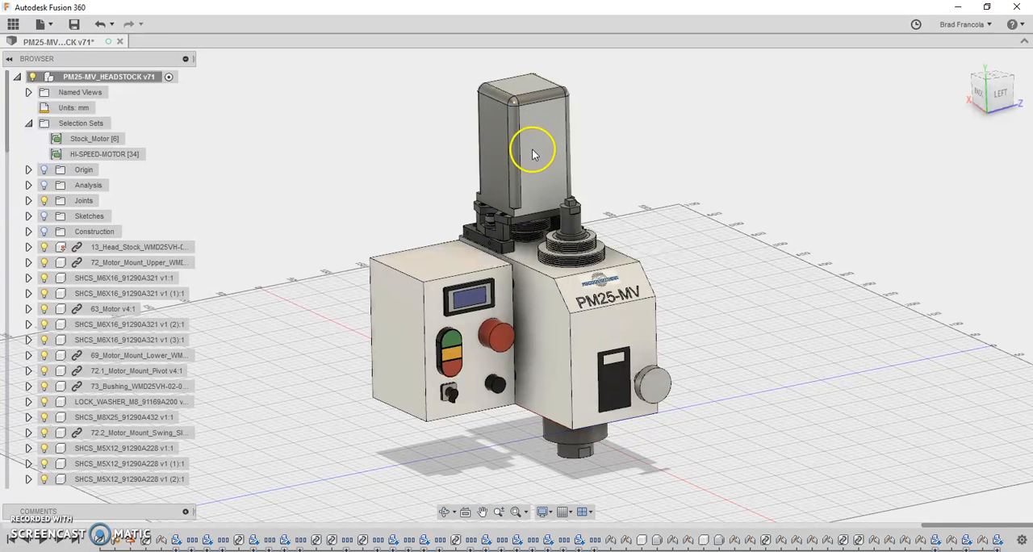
{"action": "mouse_move", "coordinate": [537, 246]}
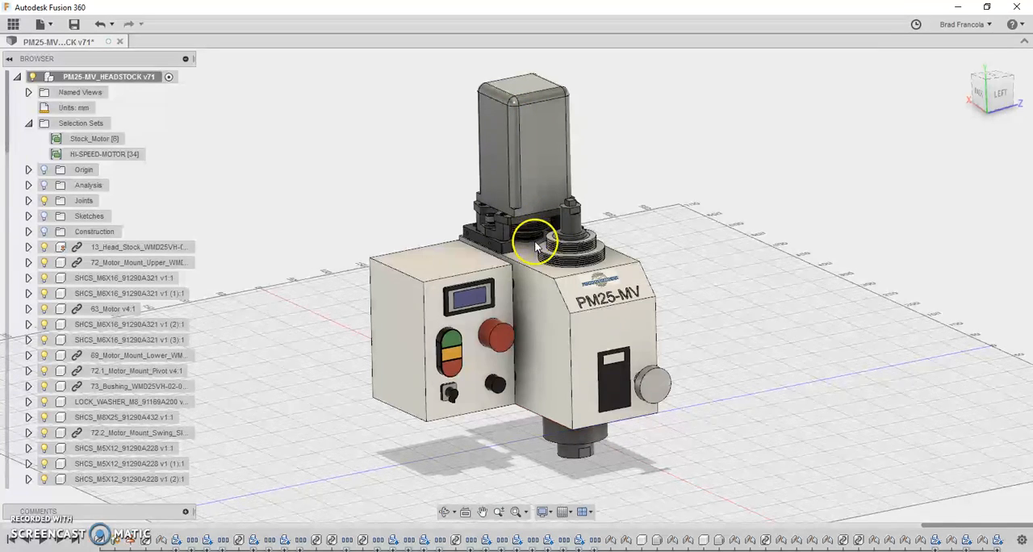
{"action": "mouse_move", "coordinate": [553, 258]}
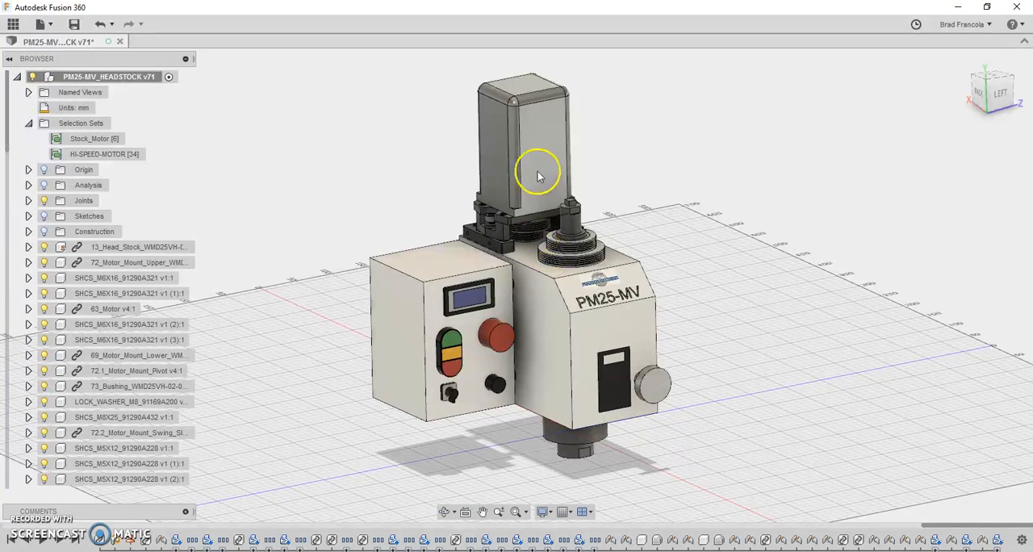
{"action": "mouse_move", "coordinate": [544, 236]}
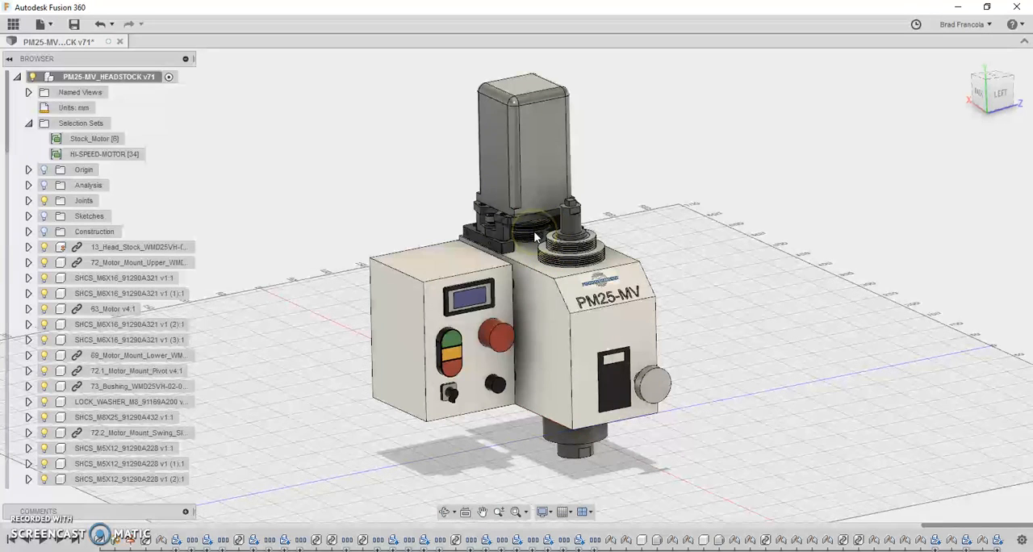
Hide the Stock_Motor parts and show the HI-SPEED-MOTOR set with its pulley mount
{"action": "left_click", "coordinate": [549, 236]}
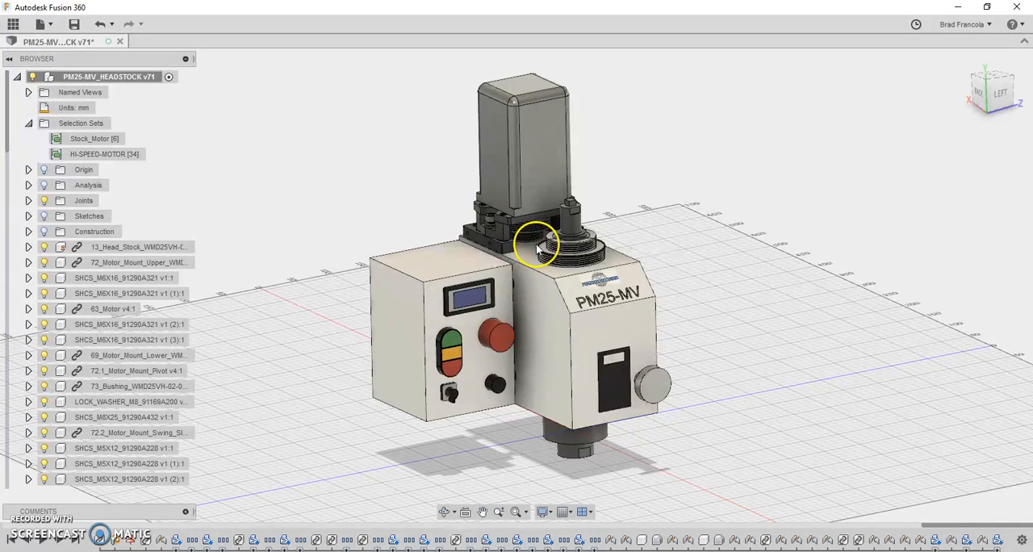
{"action": "mouse_move", "coordinate": [552, 217]}
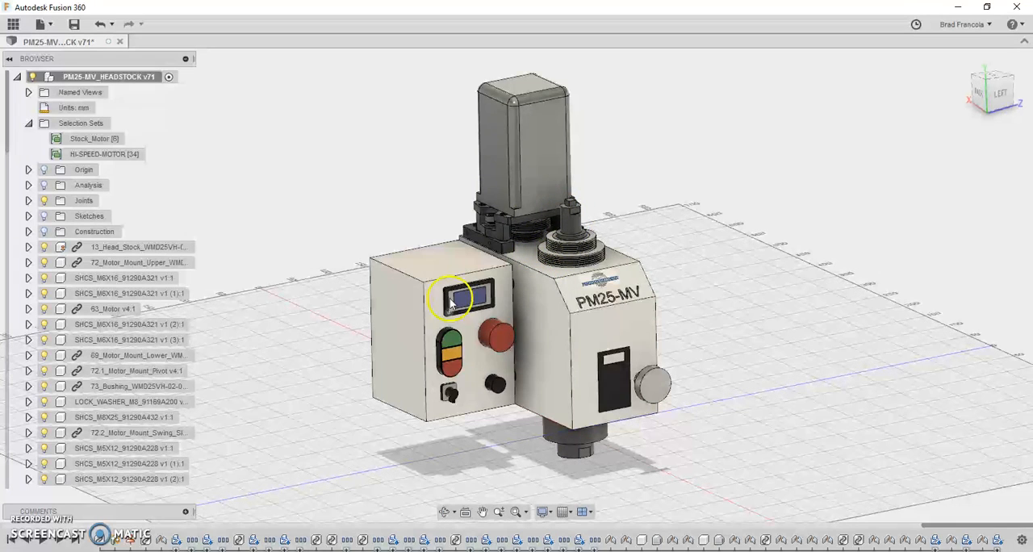
{"action": "mouse_move", "coordinate": [577, 234]}
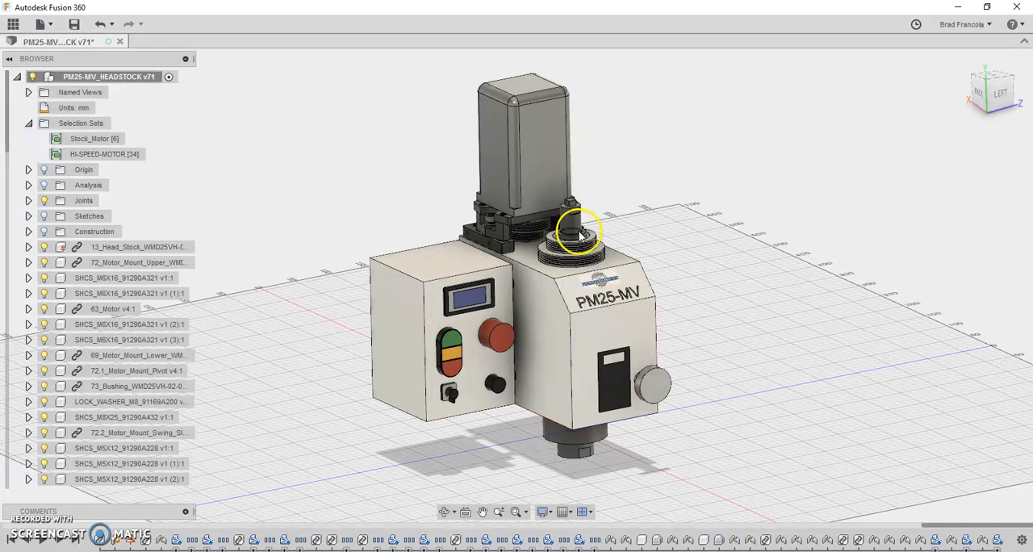
{"action": "mouse_move", "coordinate": [605, 232]}
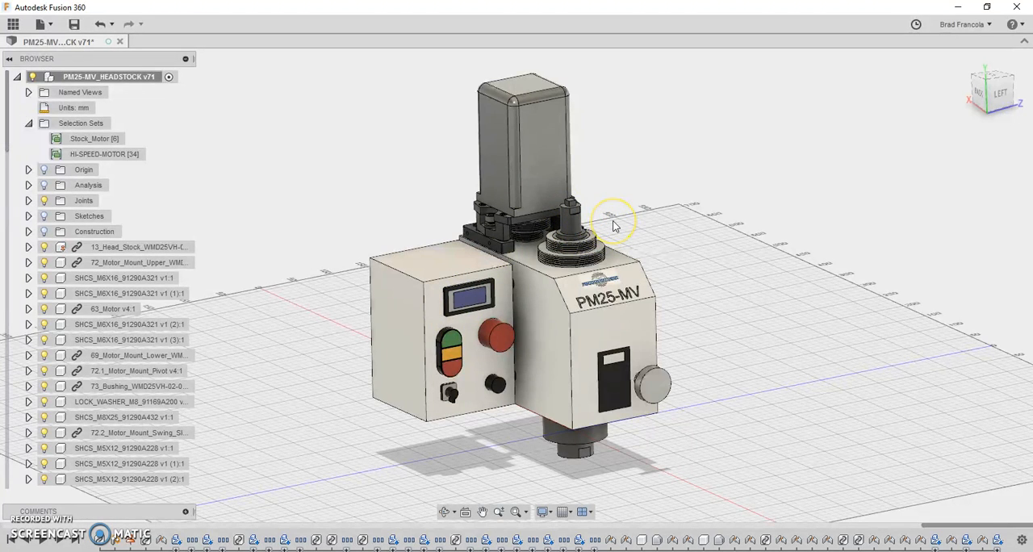
{"action": "mouse_move", "coordinate": [621, 178]}
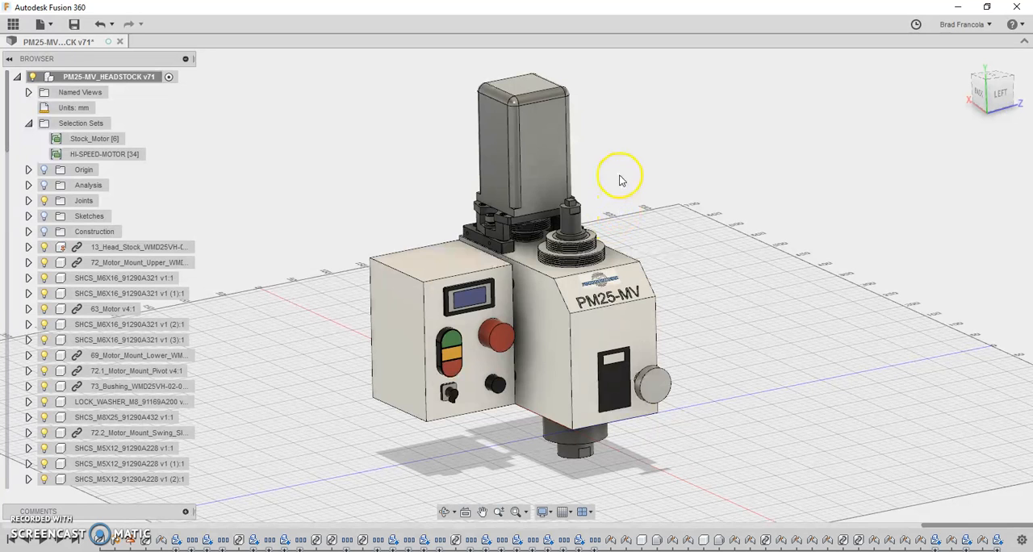
{"action": "mouse_move", "coordinate": [624, 176]}
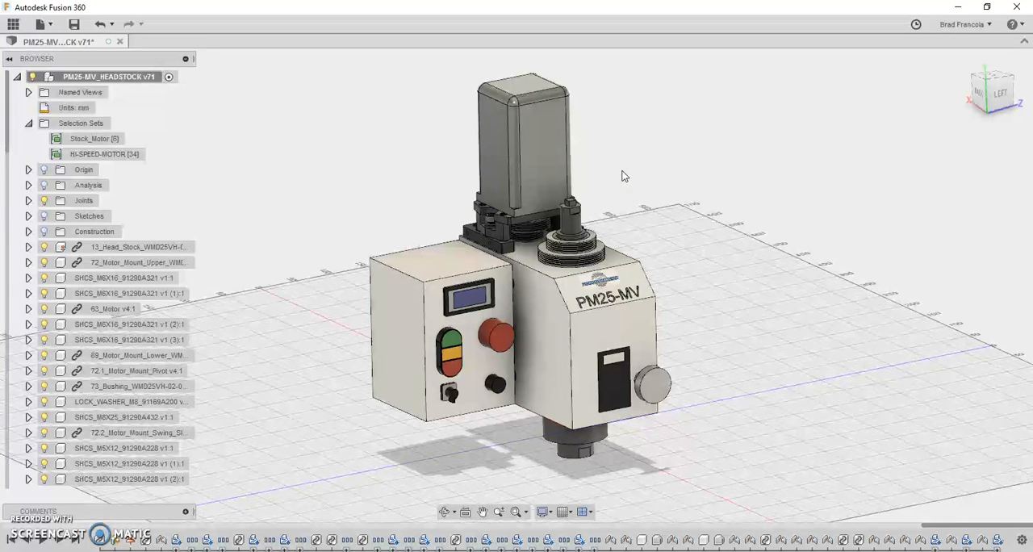
{"action": "mouse_move", "coordinate": [664, 201]}
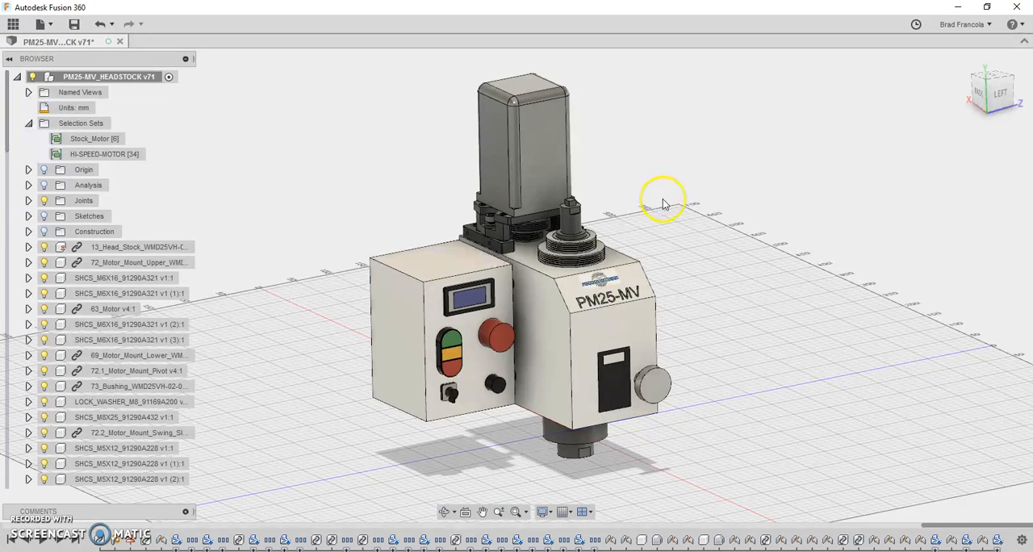
{"action": "mouse_move", "coordinate": [653, 219]}
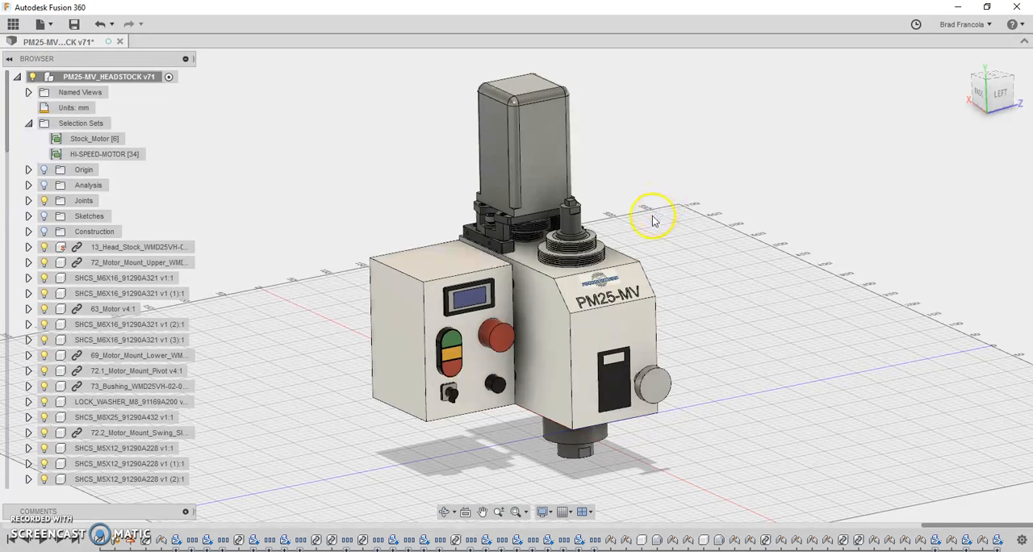
{"action": "mouse_move", "coordinate": [587, 178]}
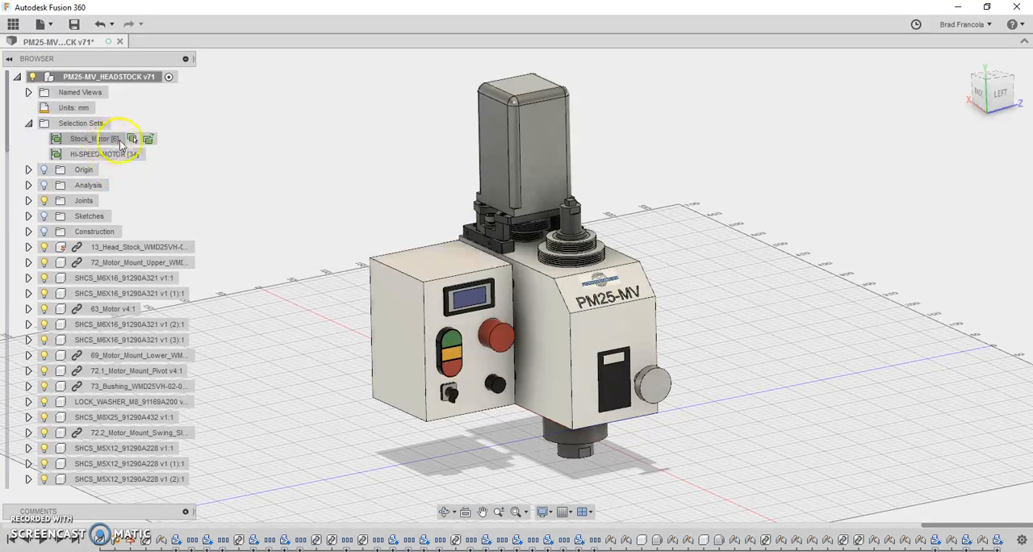
{"action": "left_click", "coordinate": [95, 138]}
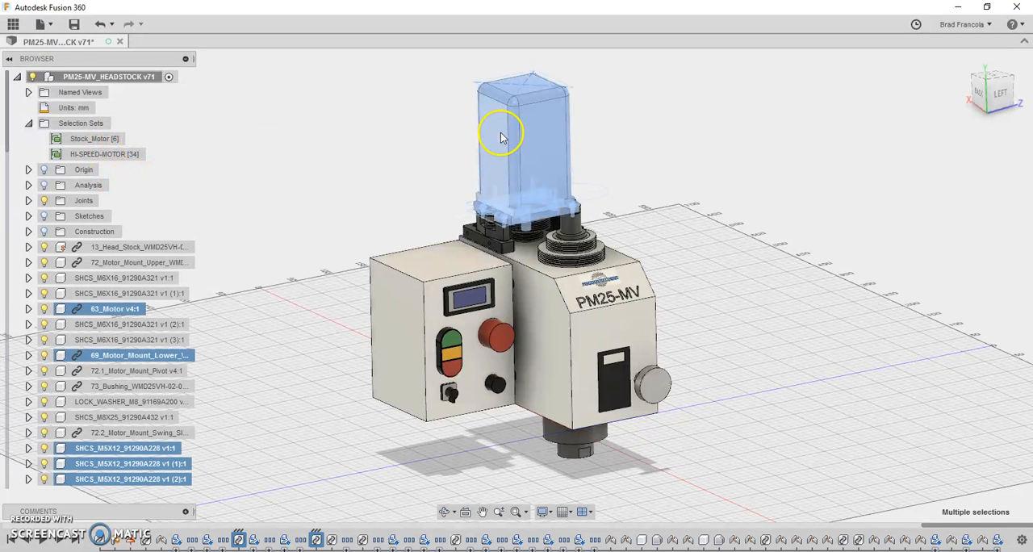
{"action": "right_click", "coordinate": [500, 136]}
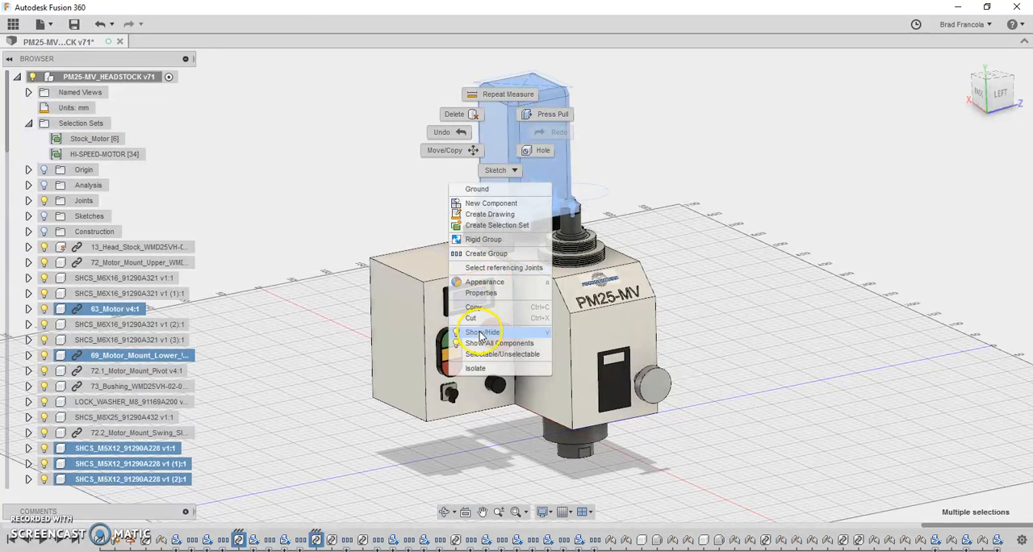
{"action": "left_click", "coordinate": [481, 331]}
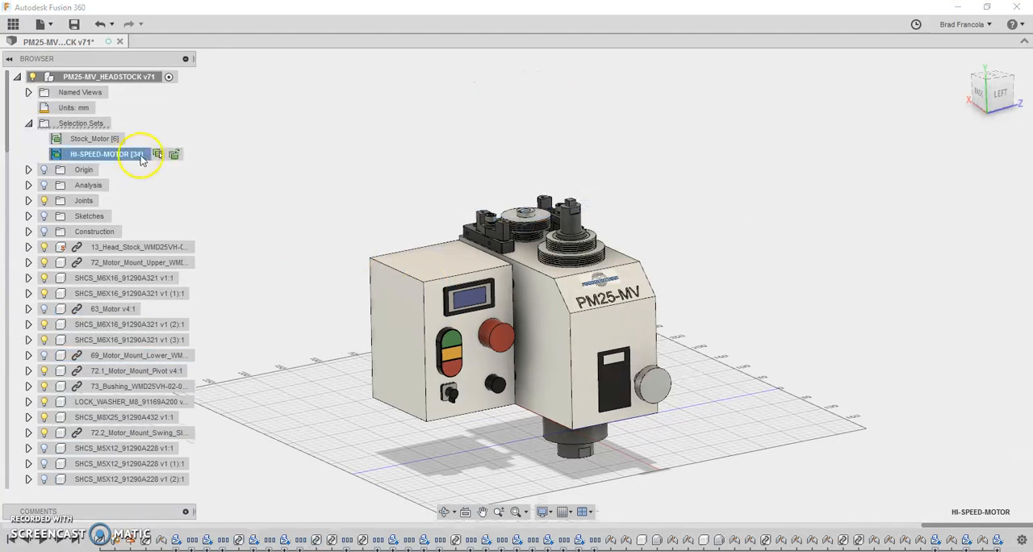
{"action": "right_click", "coordinate": [408, 147]}
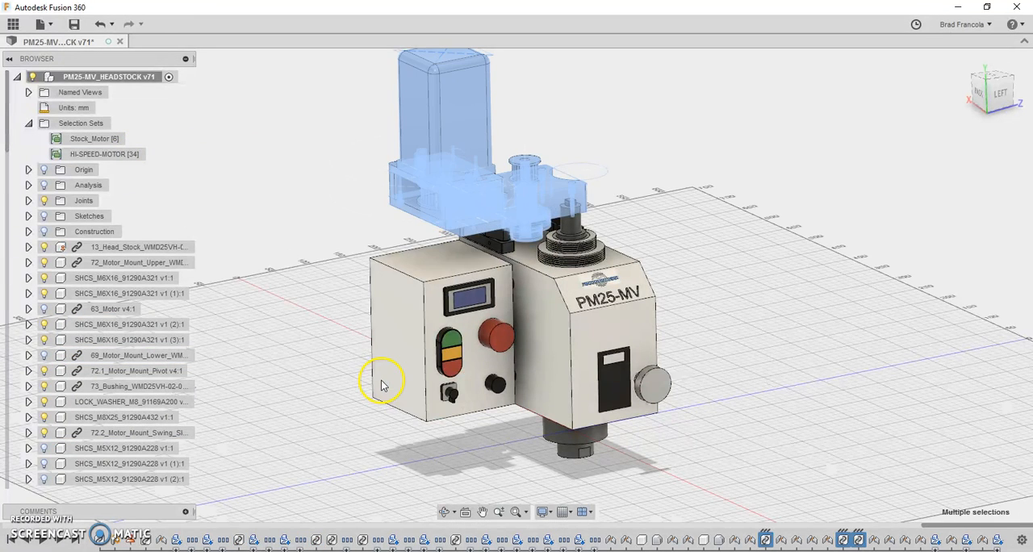
{"action": "left_click_drag", "start_coordinate": [383, 384], "coordinate": [764, 129]}
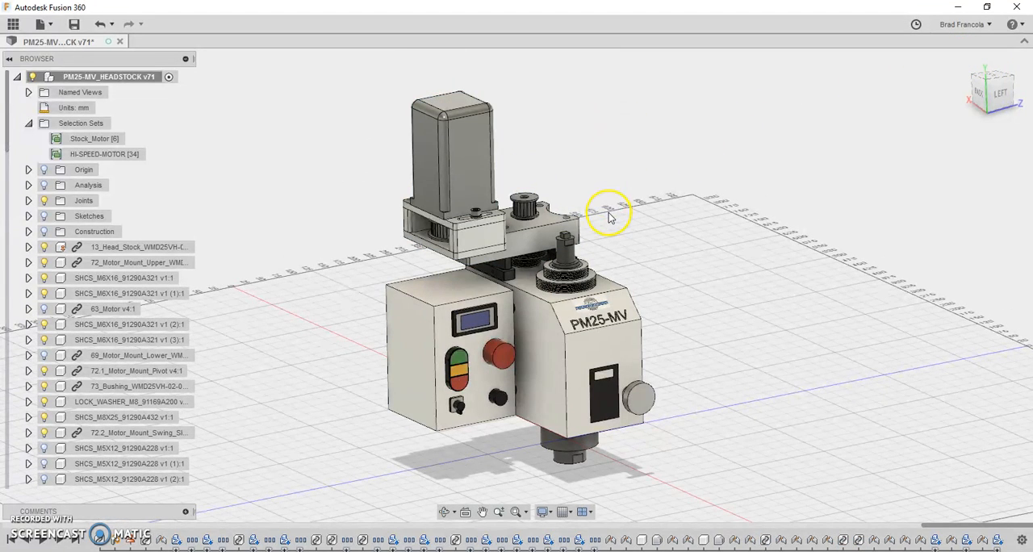
{"action": "mouse_move", "coordinate": [622, 175]}
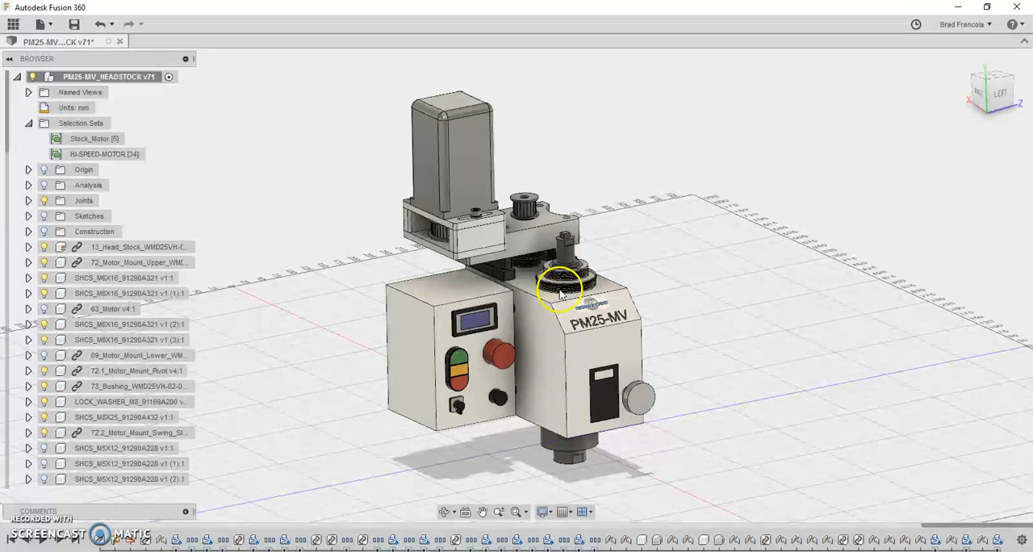
{"action": "mouse_move", "coordinate": [528, 270]}
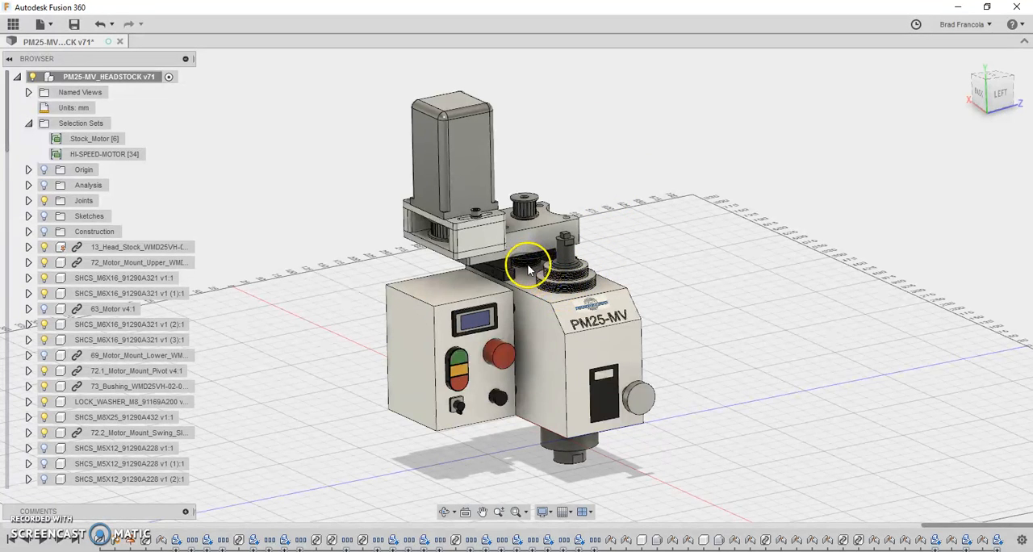
{"action": "mouse_move", "coordinate": [525, 210]}
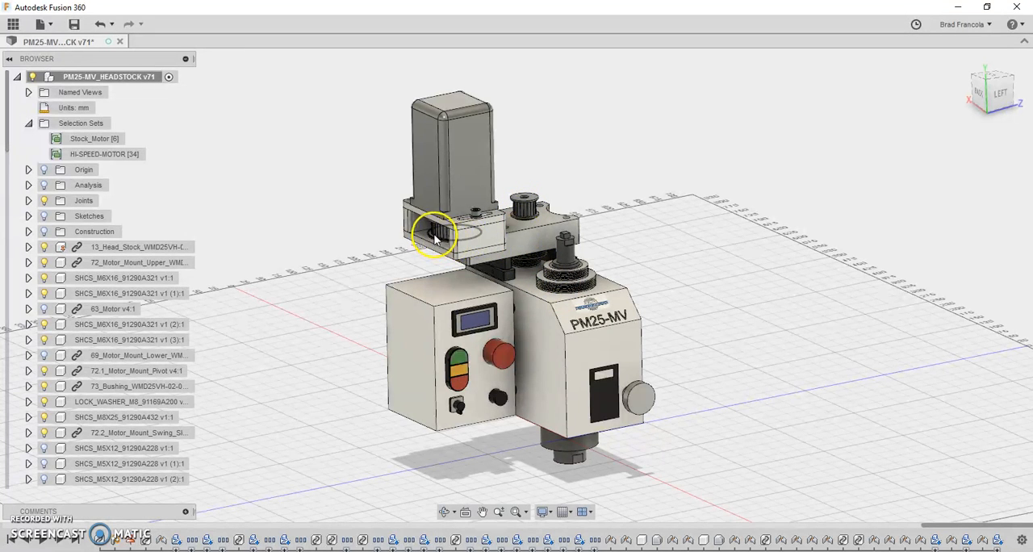
{"action": "mouse_move", "coordinate": [525, 211]}
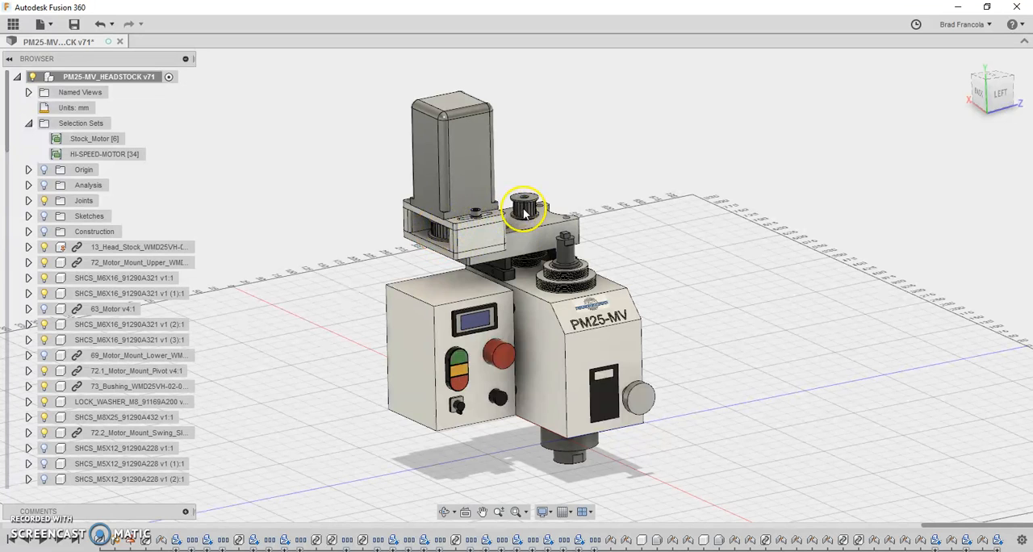
{"action": "mouse_move", "coordinate": [480, 222]}
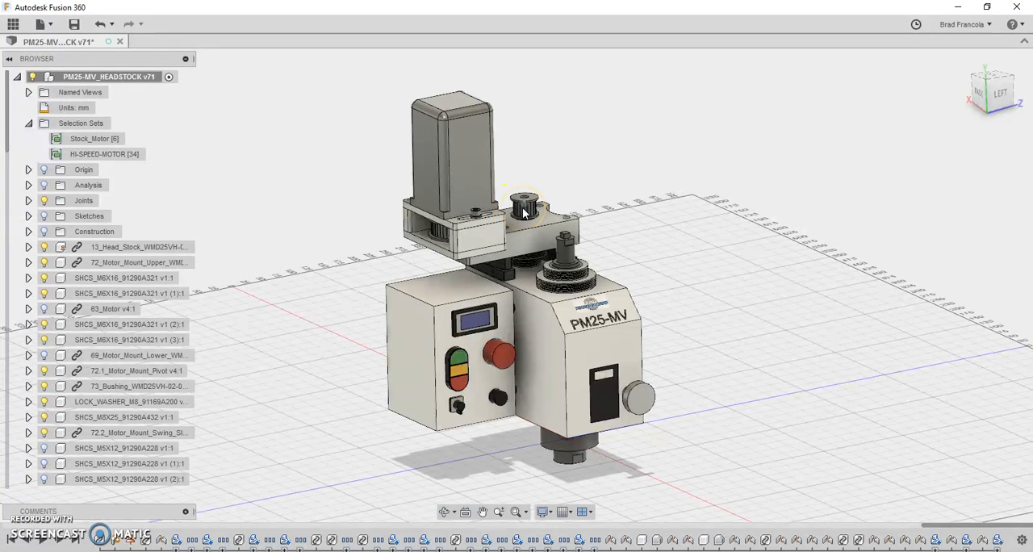
{"action": "mouse_move", "coordinate": [520, 214]}
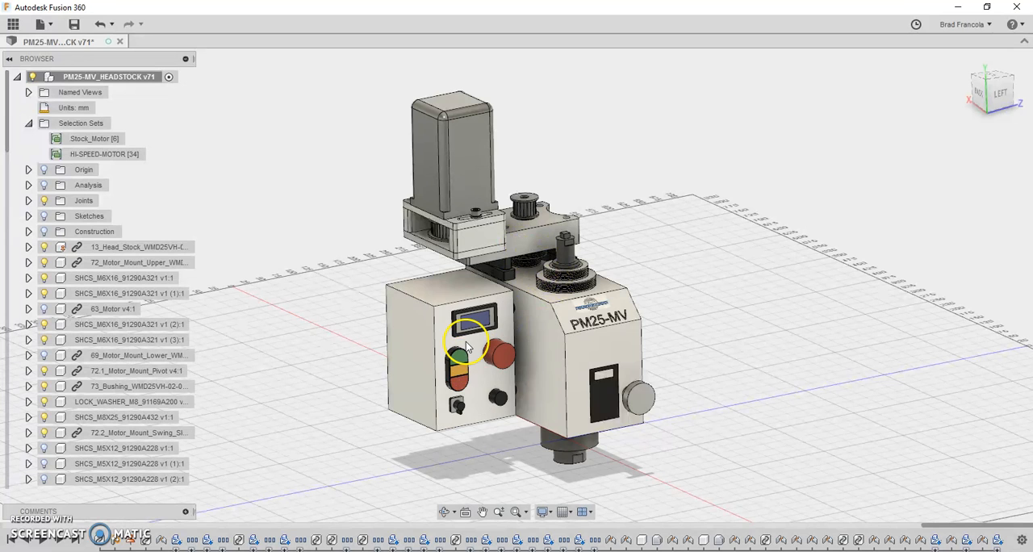
{"action": "mouse_move", "coordinate": [588, 175]}
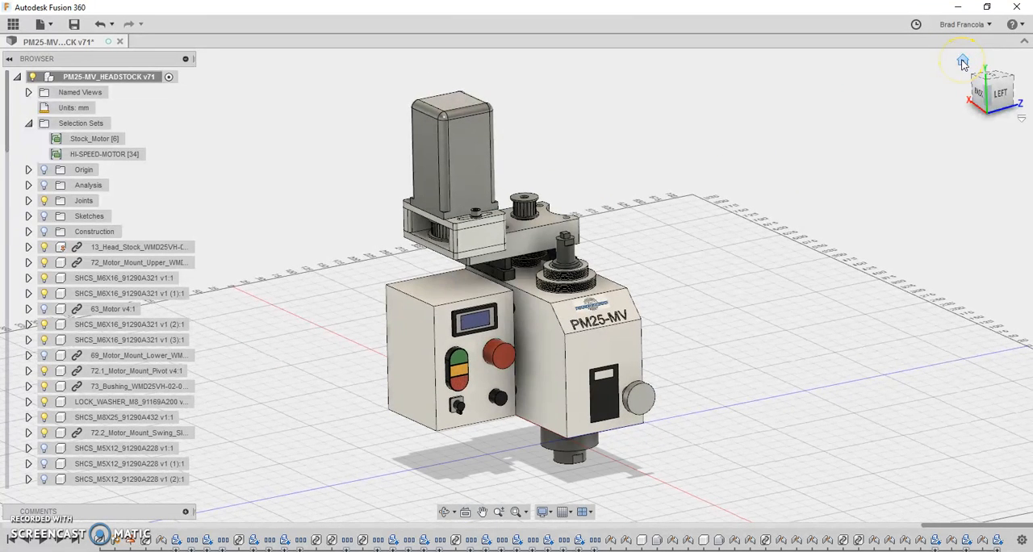
{"action": "mouse_move", "coordinate": [888, 125]}
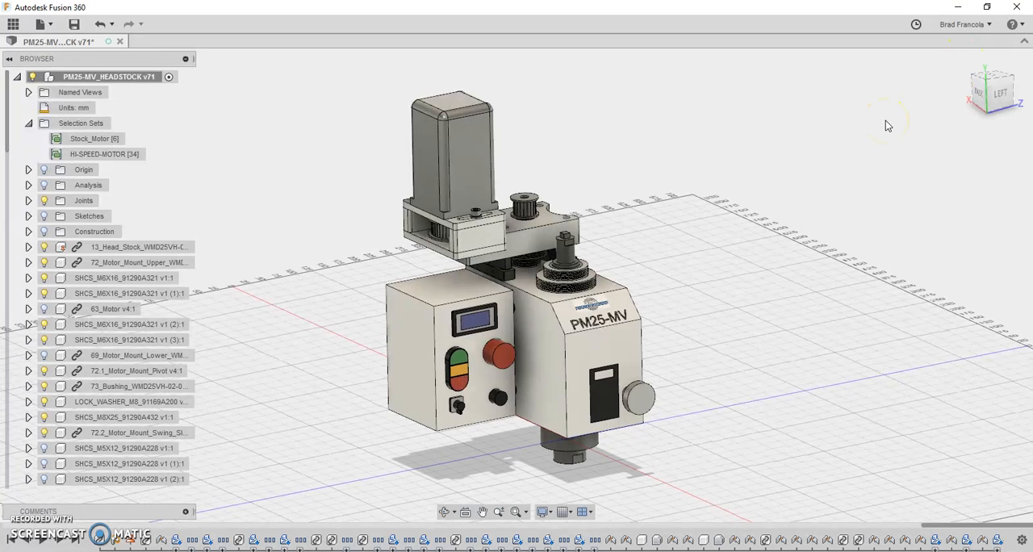
{"action": "mouse_move", "coordinate": [818, 191]}
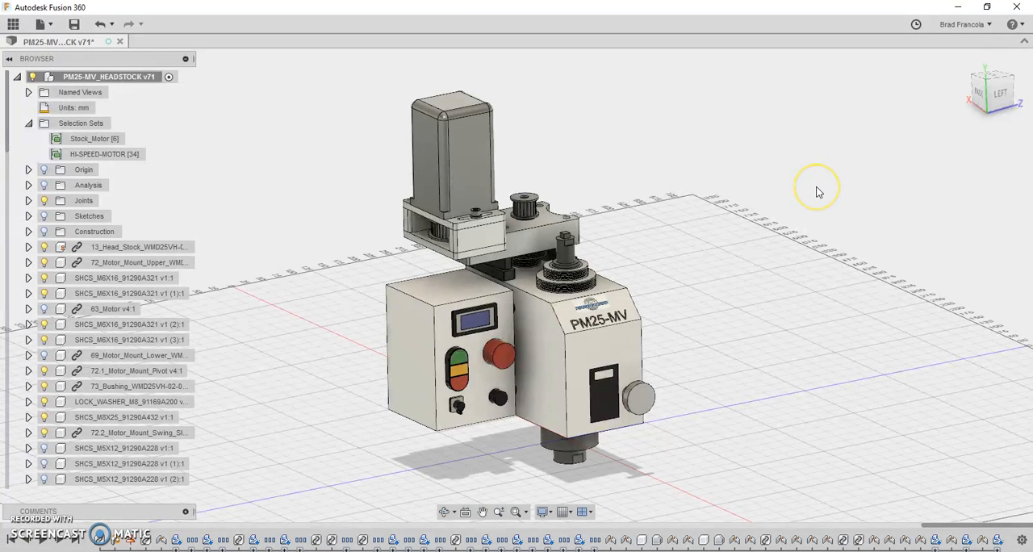
{"action": "mouse_move", "coordinate": [817, 192]}
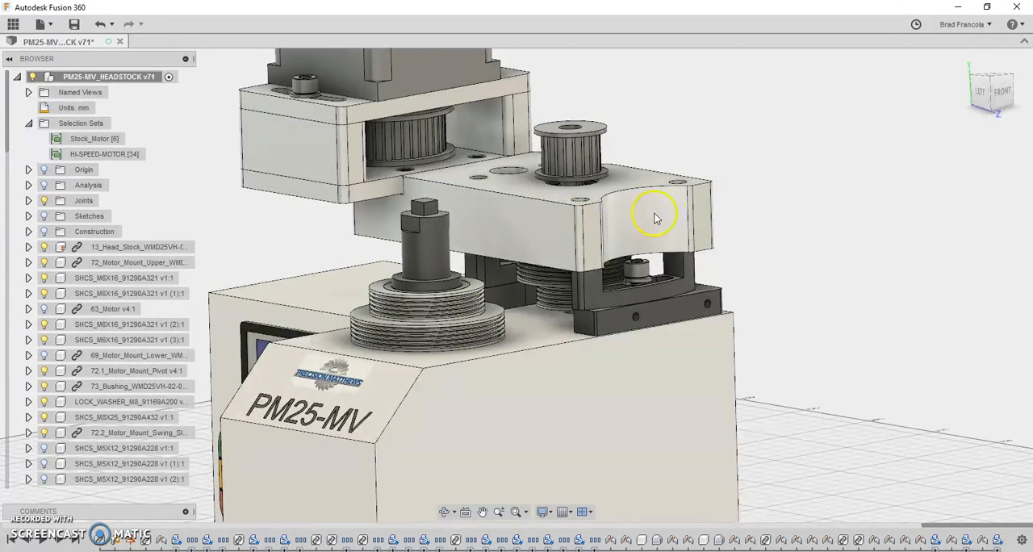
{"action": "left_click_drag", "start_coordinate": [653, 216], "coordinate": [593, 244]}
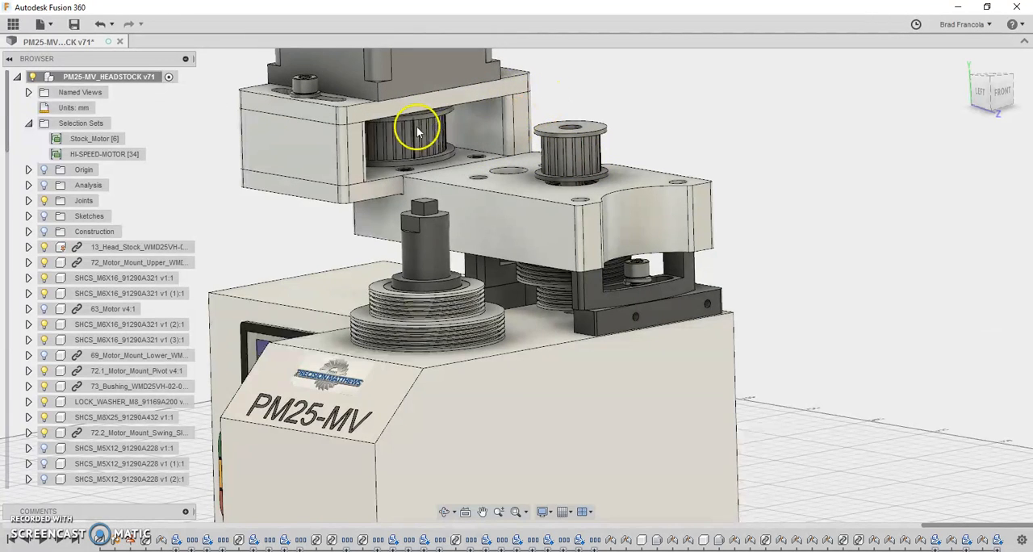
{"action": "mouse_move", "coordinate": [458, 93]}
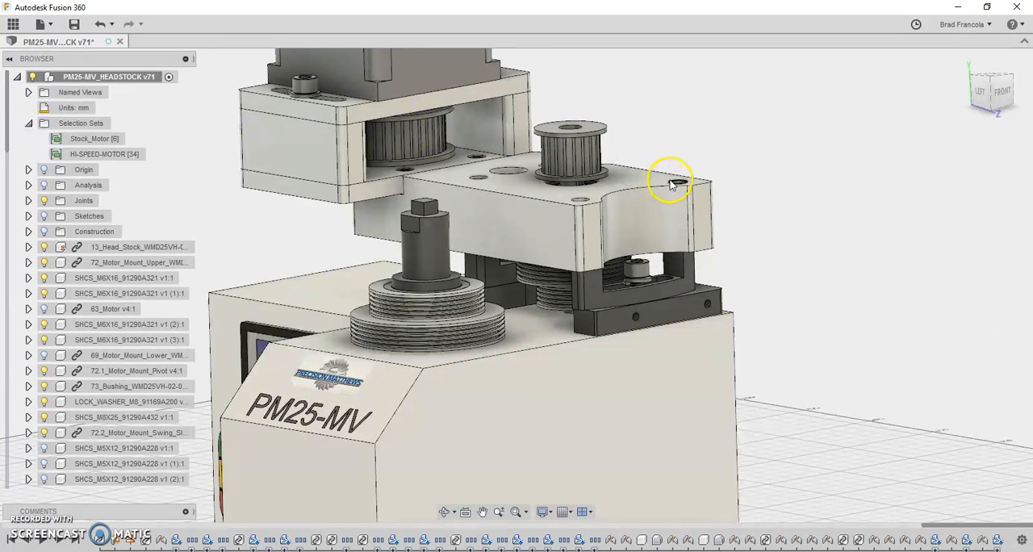
{"action": "mouse_move", "coordinate": [41, 187]}
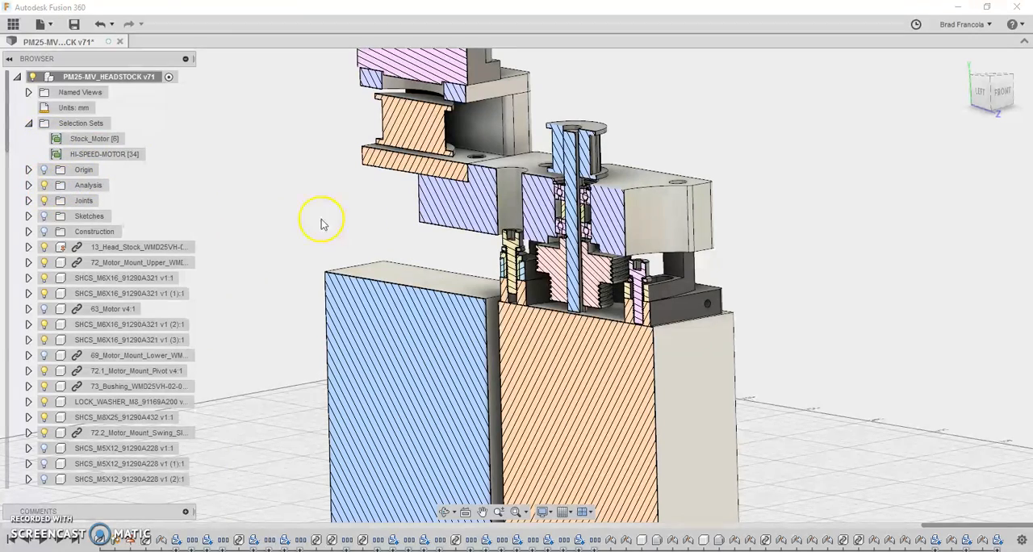
{"action": "mouse_move", "coordinate": [762, 155]}
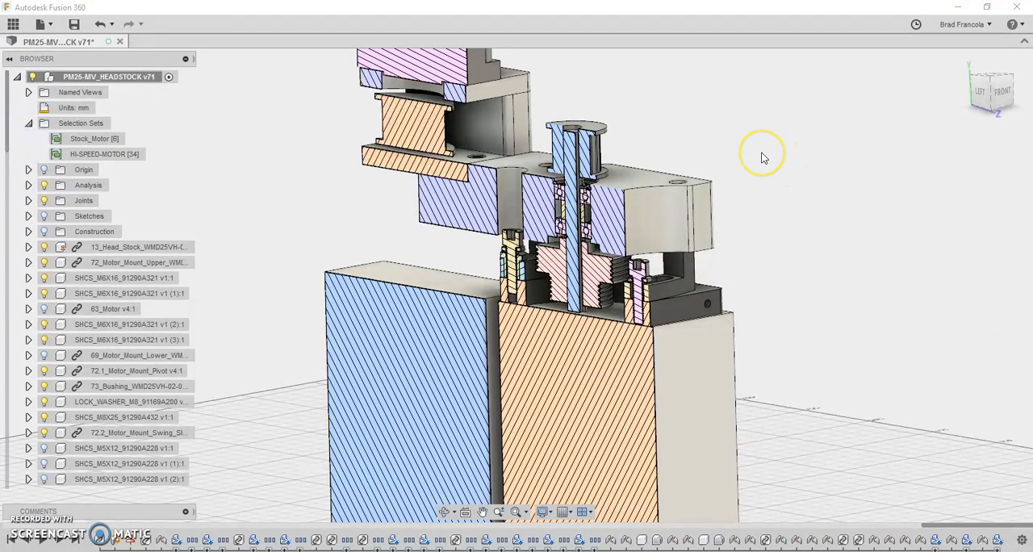
{"action": "mouse_move", "coordinate": [962, 60]}
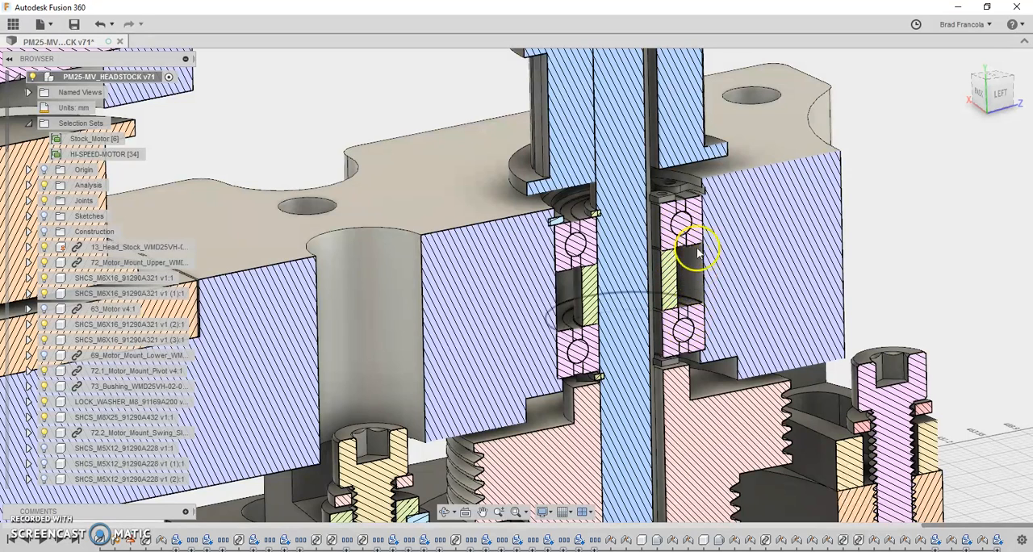
{"action": "mouse_move", "coordinate": [689, 234]}
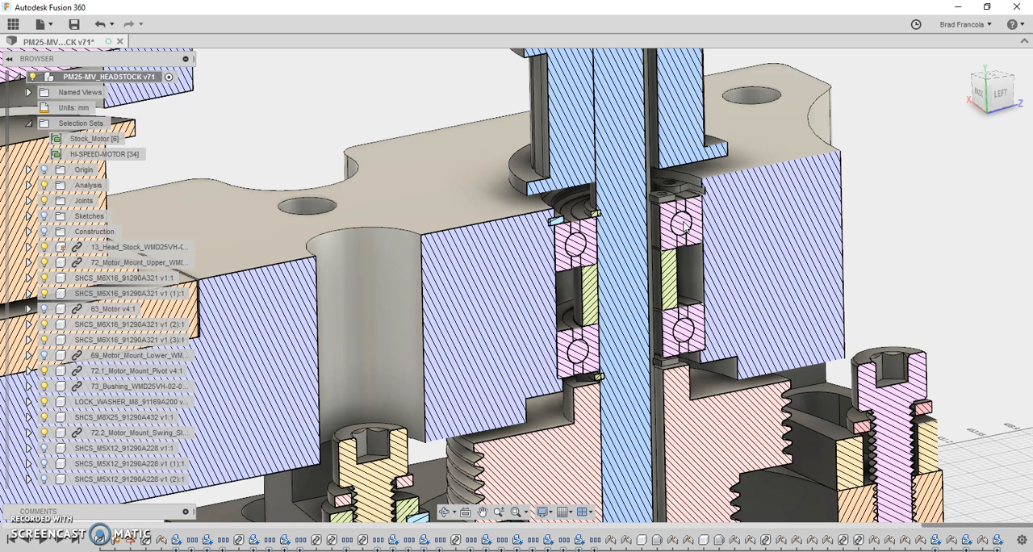
{"action": "left_click", "coordinate": [690, 234]}
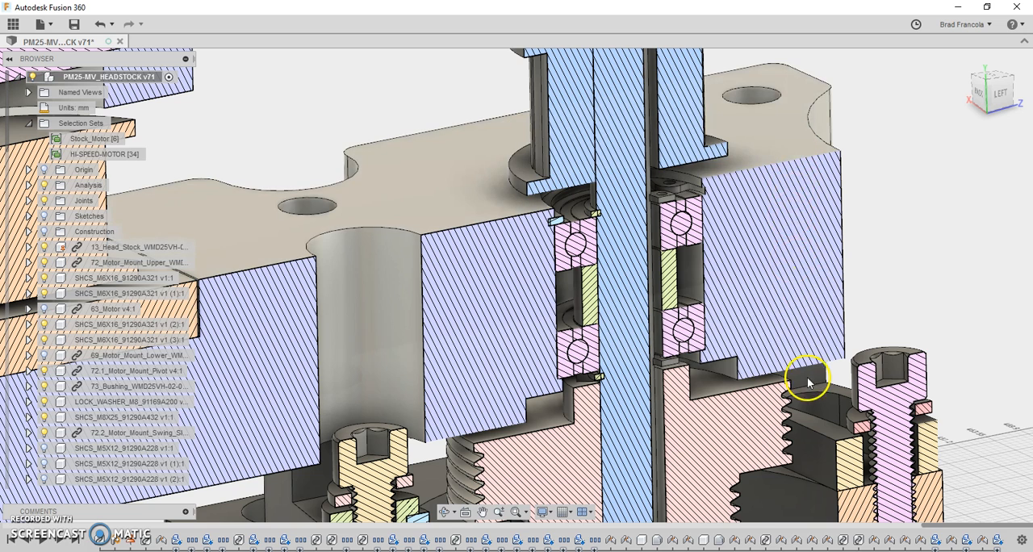
{"action": "mouse_move", "coordinate": [668, 270]}
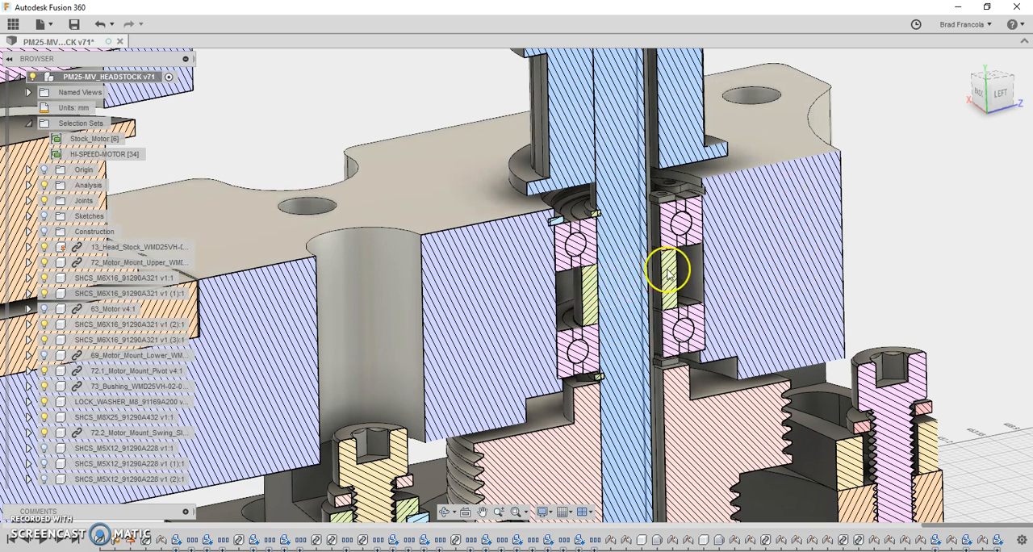
{"action": "mouse_move", "coordinate": [629, 290]}
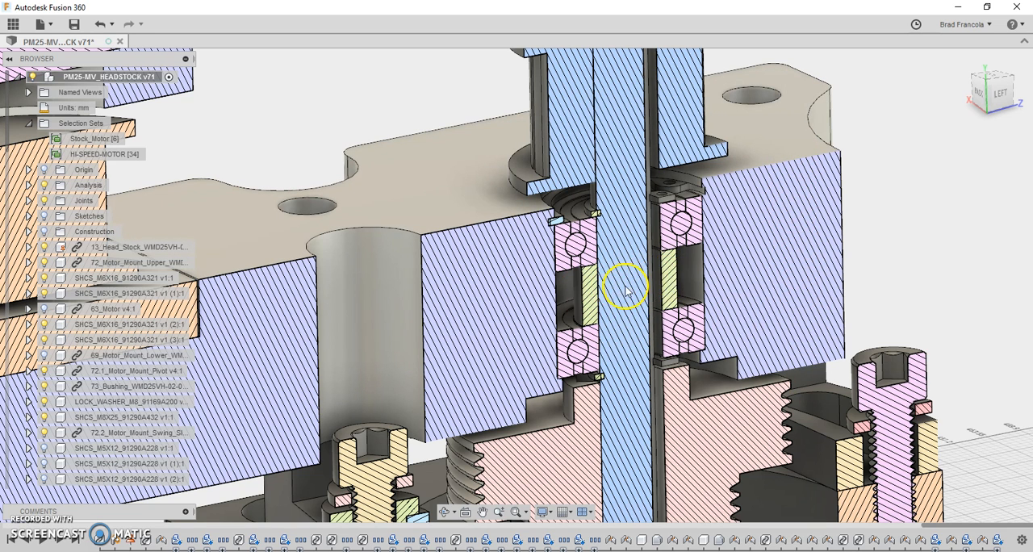
{"action": "mouse_move", "coordinate": [585, 270]}
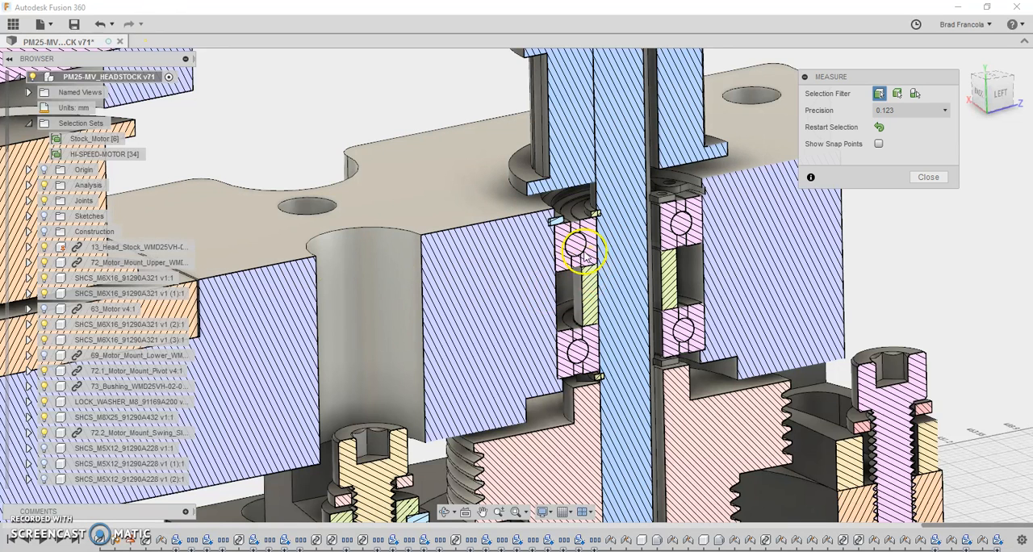
{"action": "mouse_move", "coordinate": [561, 270]}
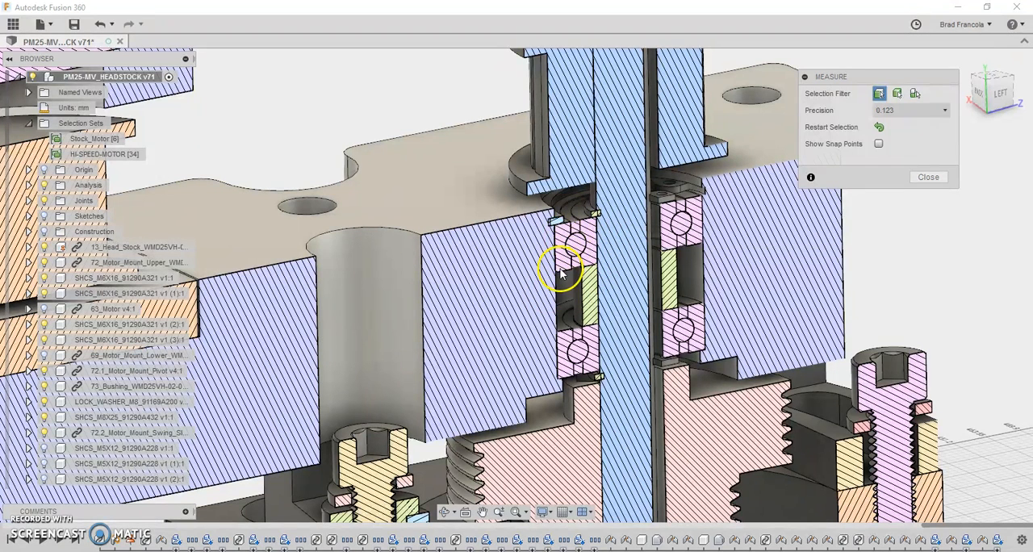
{"action": "mouse_move", "coordinate": [569, 234]}
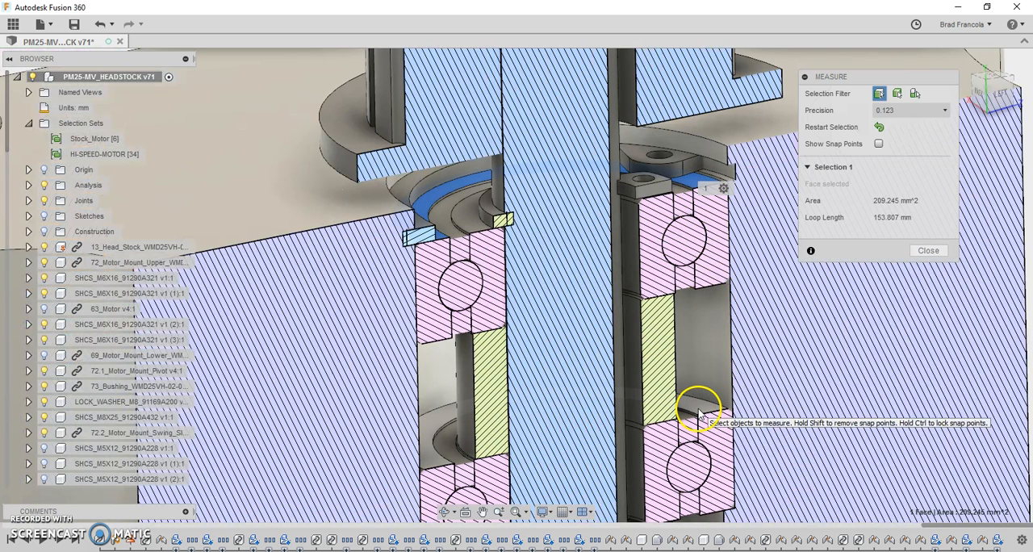
Pick the lower idler bearing face to read the 18 mm gap and copy the value
{"action": "left_click", "coordinate": [698, 420]}
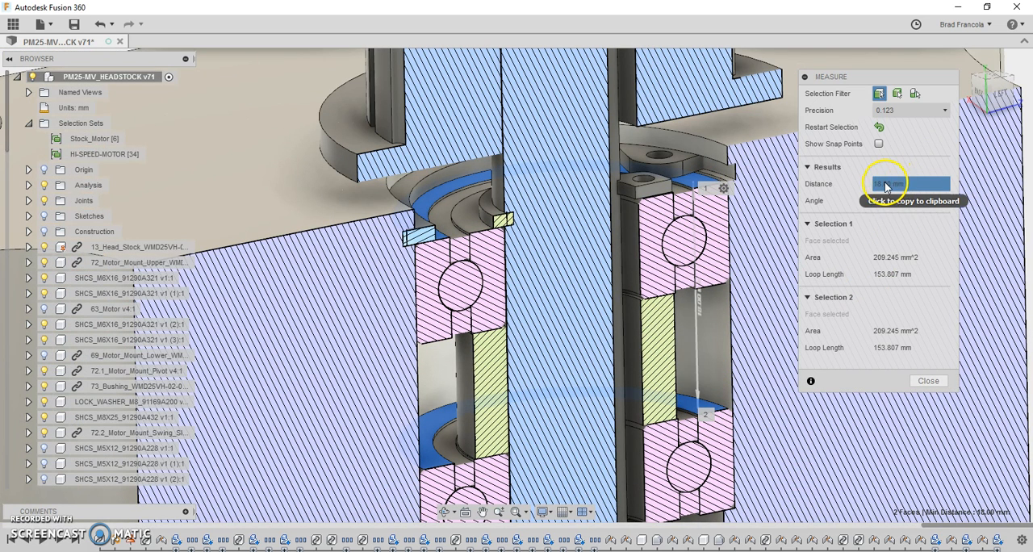
{"action": "left_click", "coordinate": [928, 380]}
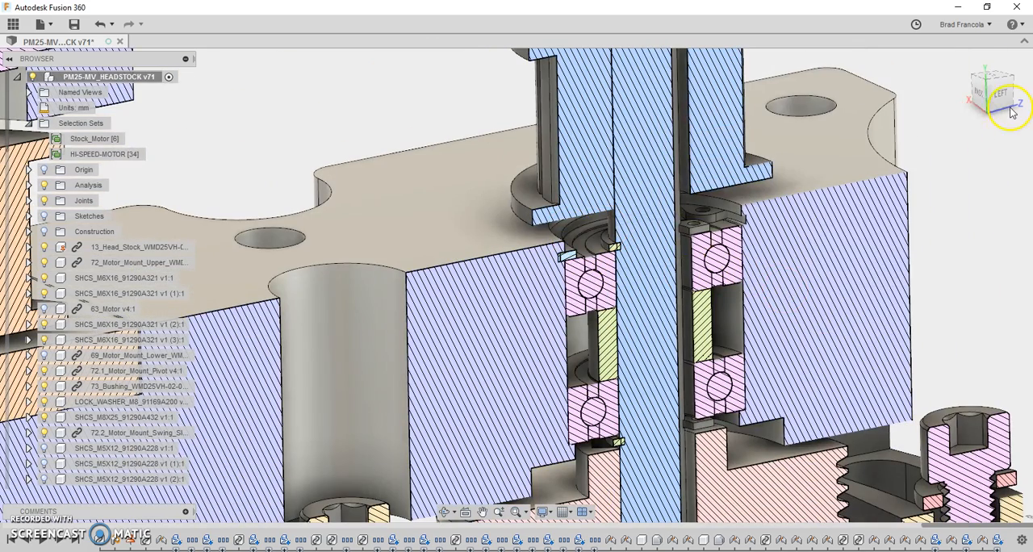
{"action": "mouse_move", "coordinate": [908, 174]}
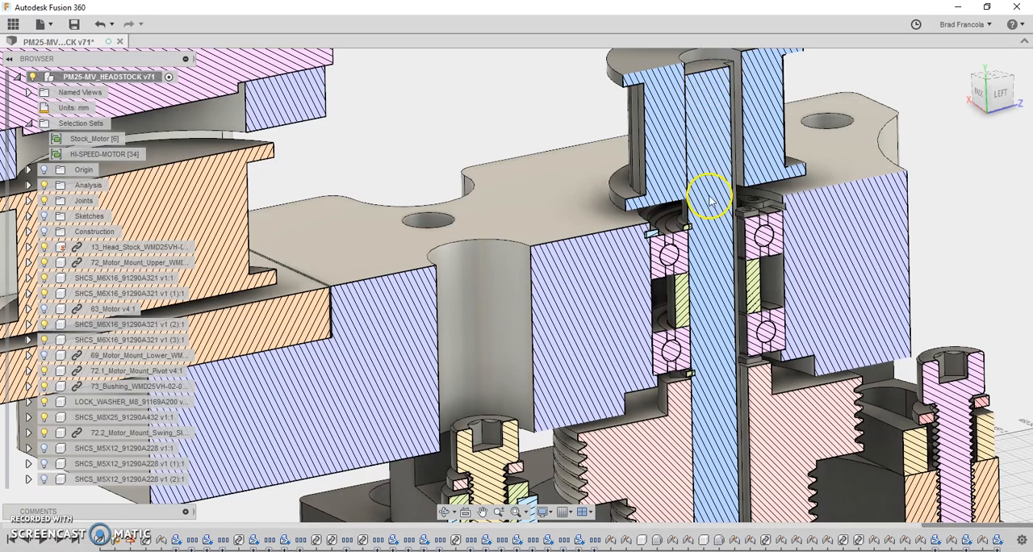
{"action": "mouse_move", "coordinate": [686, 375]}
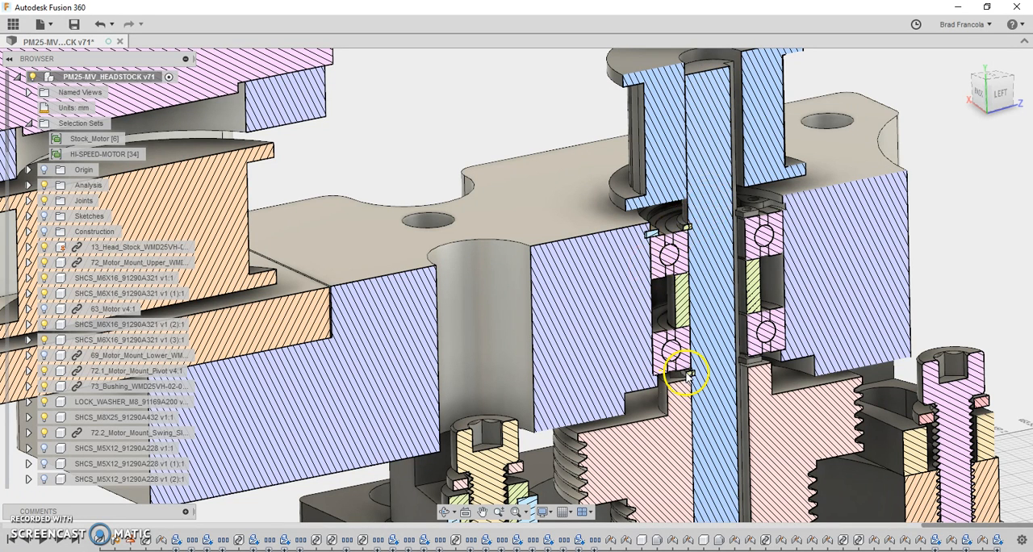
{"action": "mouse_move", "coordinate": [815, 113]}
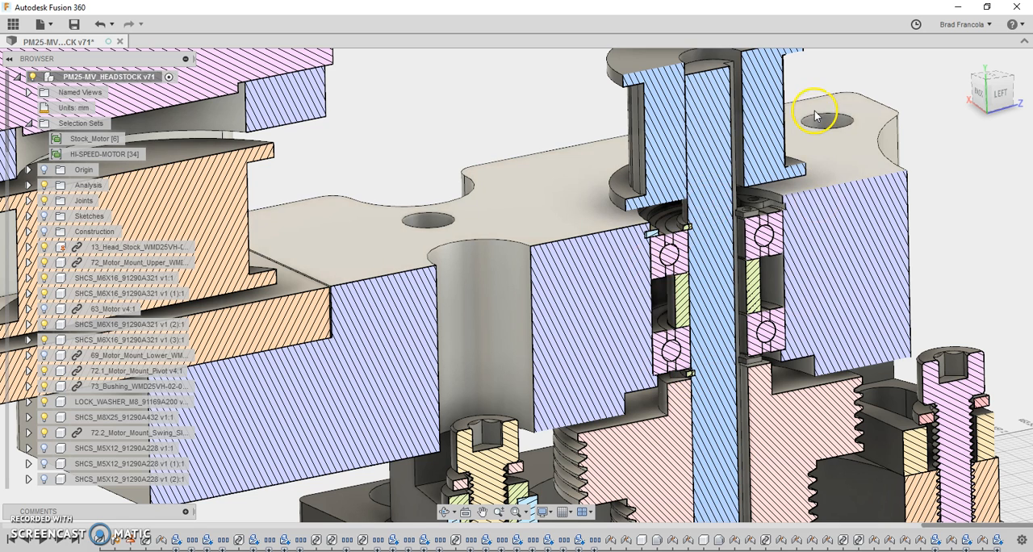
{"action": "mouse_move", "coordinate": [726, 81]}
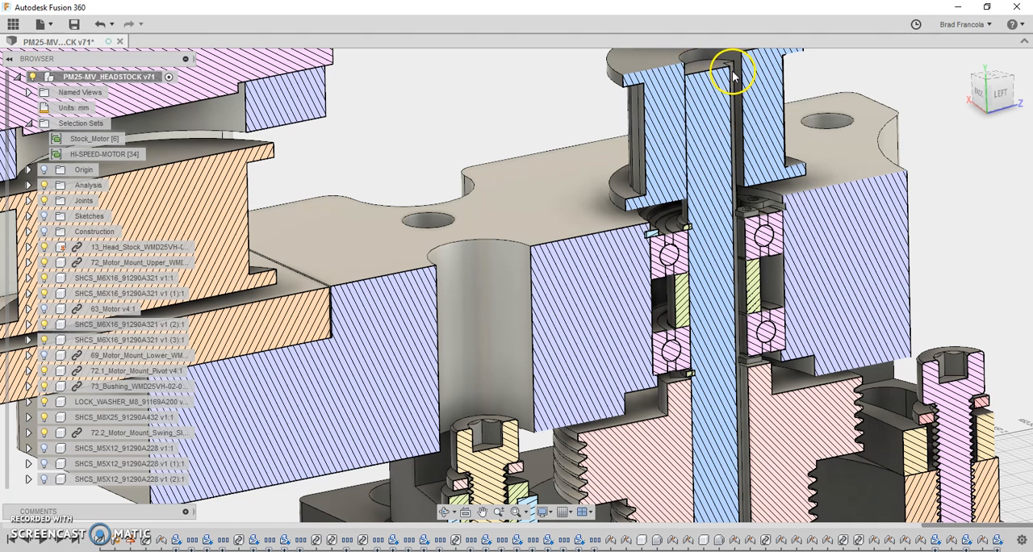
{"action": "mouse_move", "coordinate": [759, 339]}
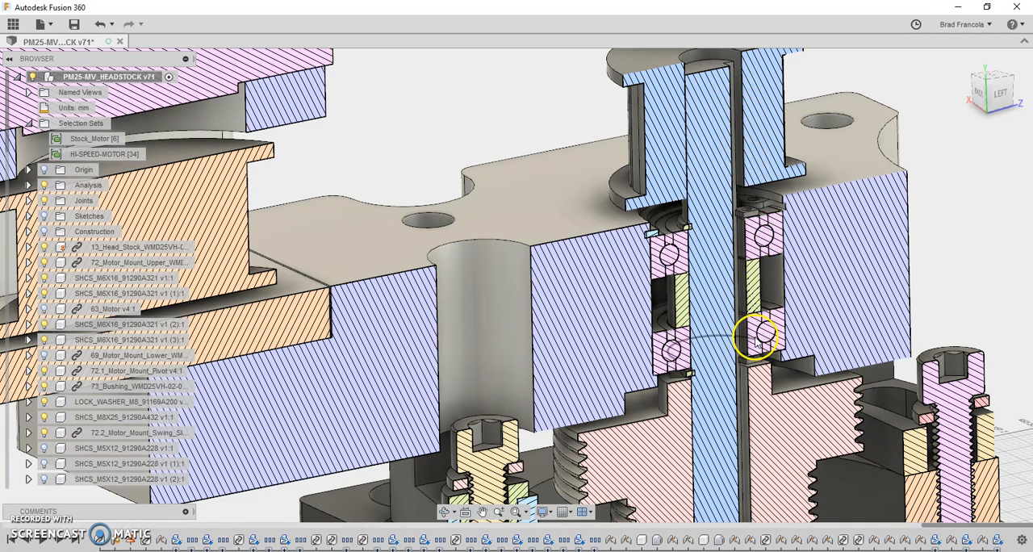
{"action": "mouse_move", "coordinate": [758, 73]}
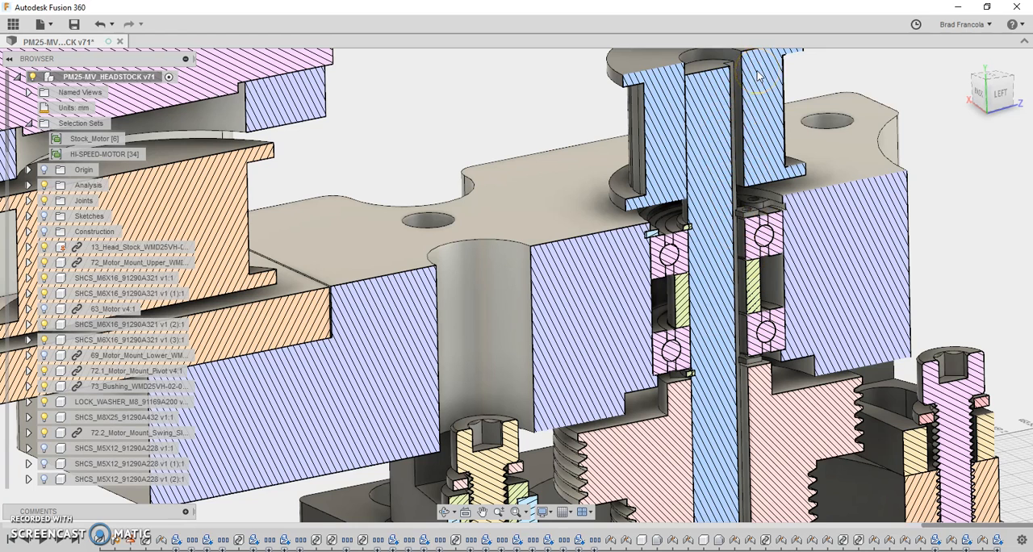
{"action": "mouse_move", "coordinate": [751, 136]}
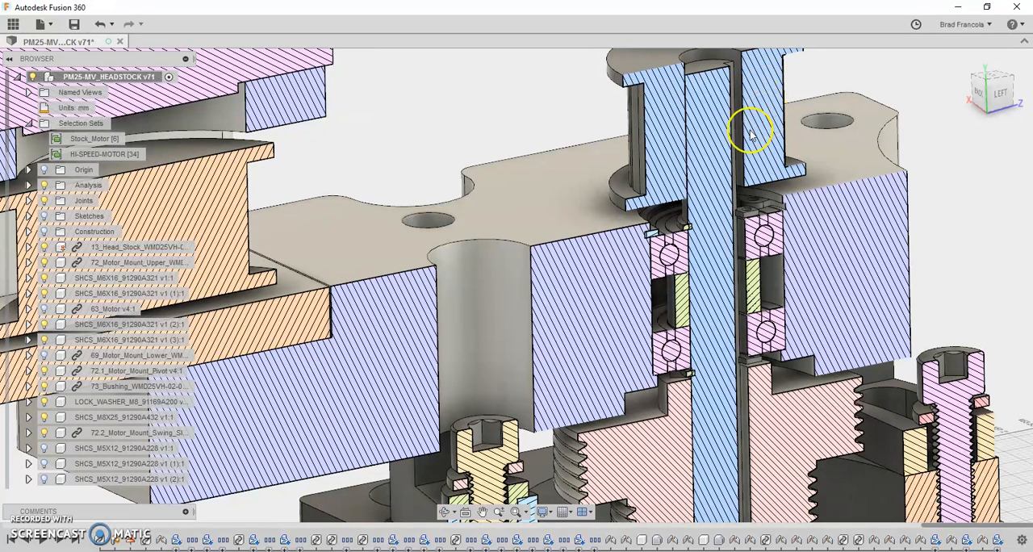
{"action": "mouse_move", "coordinate": [763, 266]}
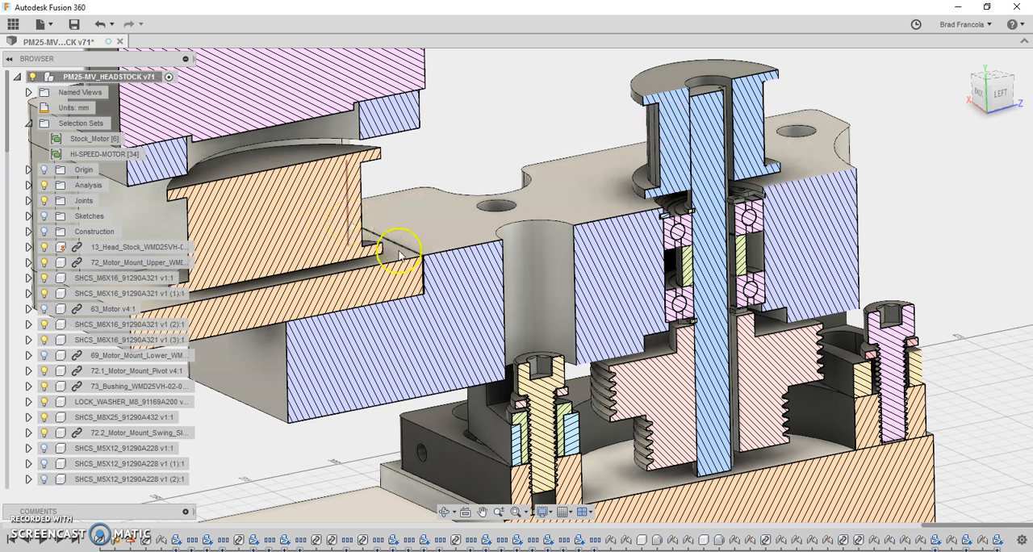
{"action": "mouse_move", "coordinate": [742, 222]}
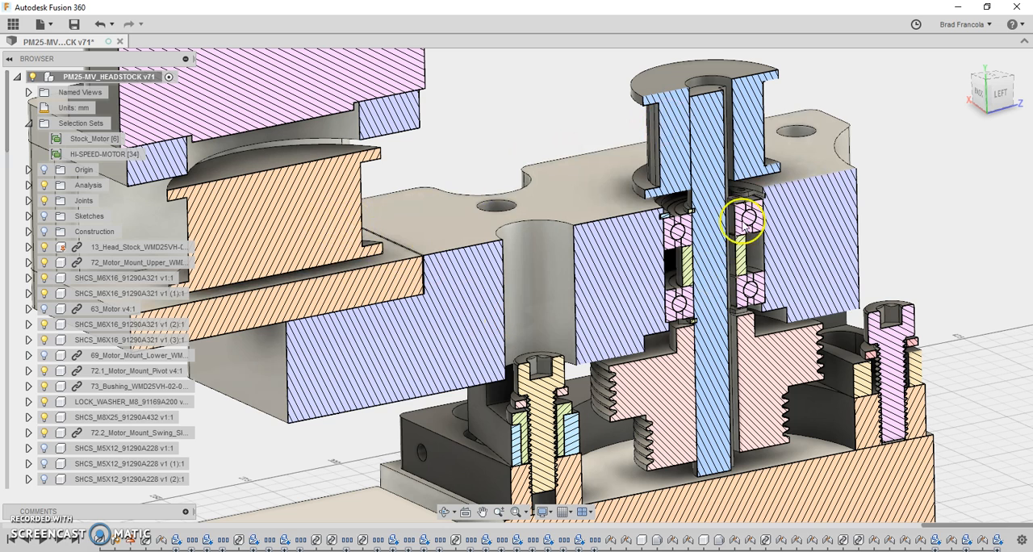
{"action": "mouse_move", "coordinate": [568, 176]}
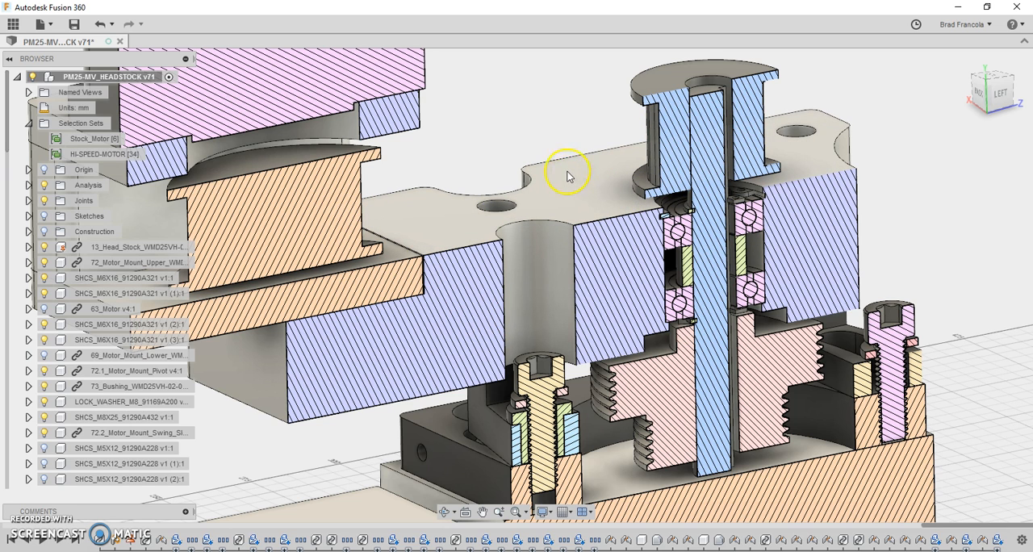
{"action": "mouse_move", "coordinate": [230, 141]}
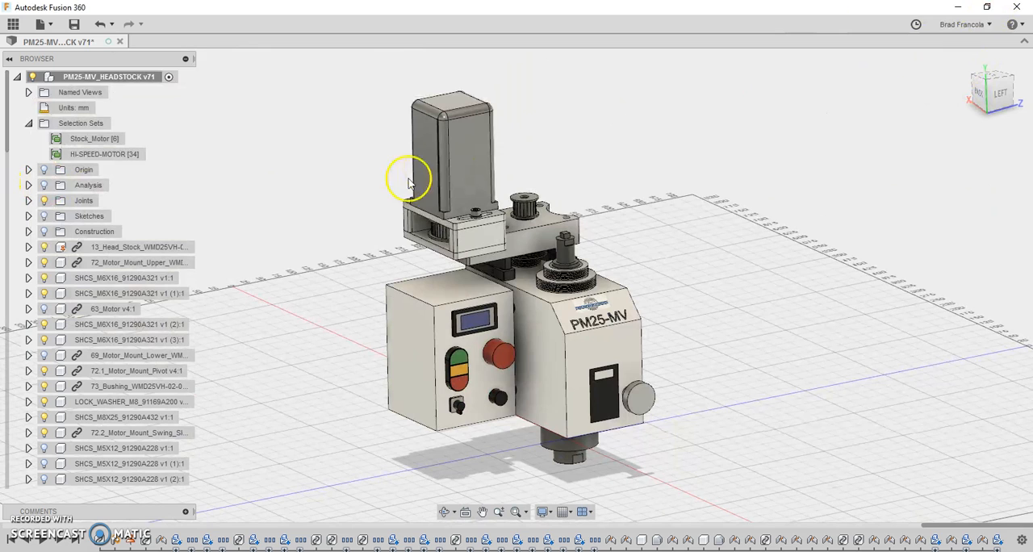
{"action": "mouse_move", "coordinate": [232, 270]}
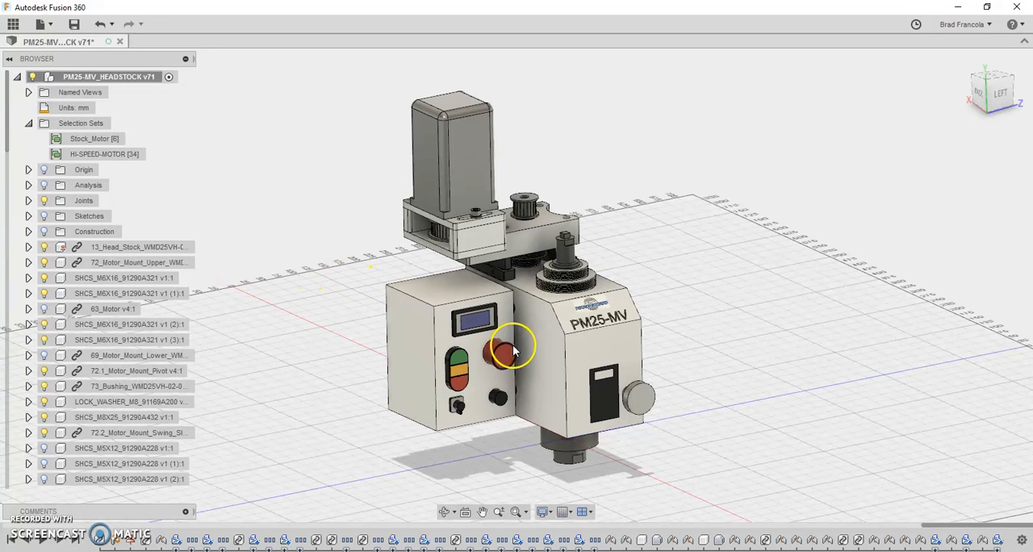
{"action": "mouse_move", "coordinate": [714, 314]}
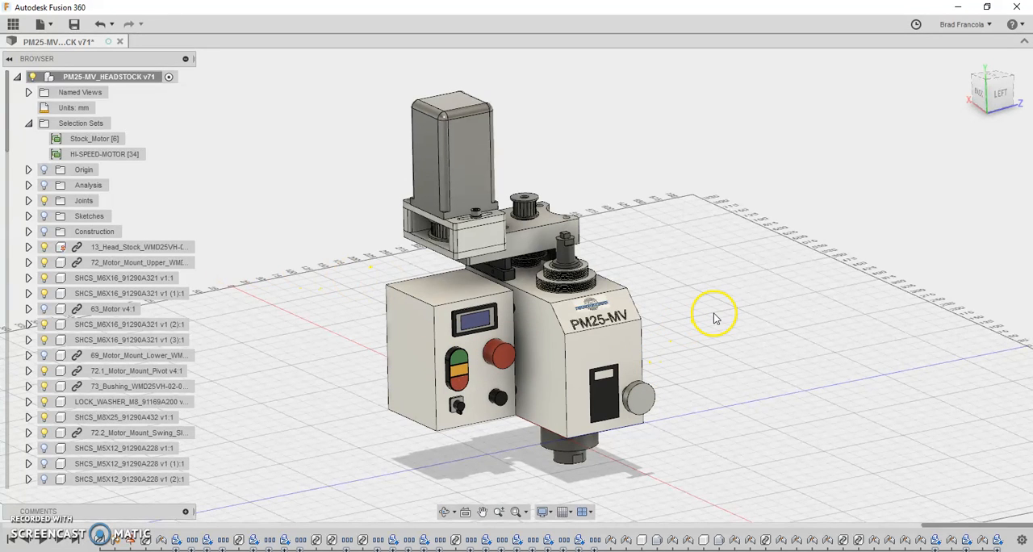
{"action": "mouse_move", "coordinate": [431, 323]}
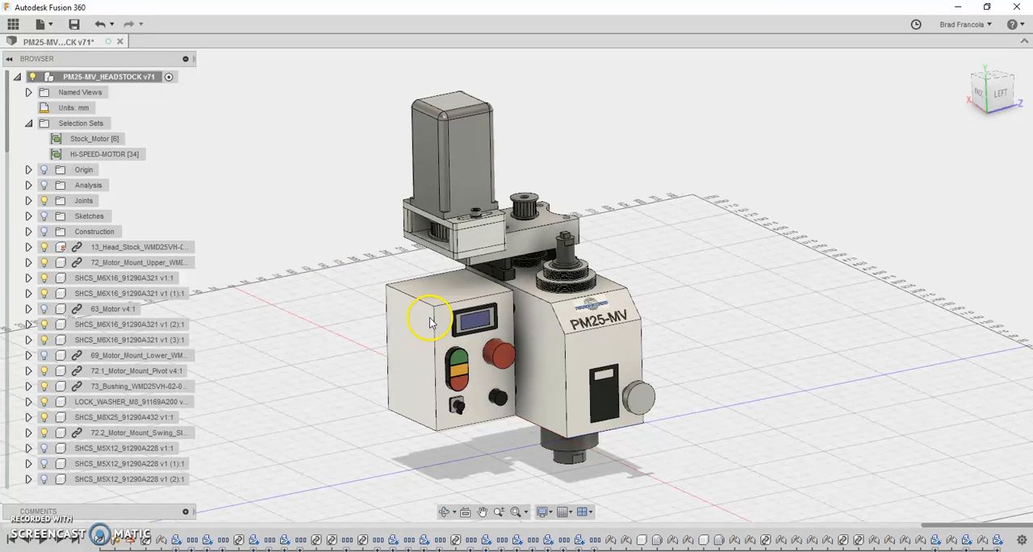